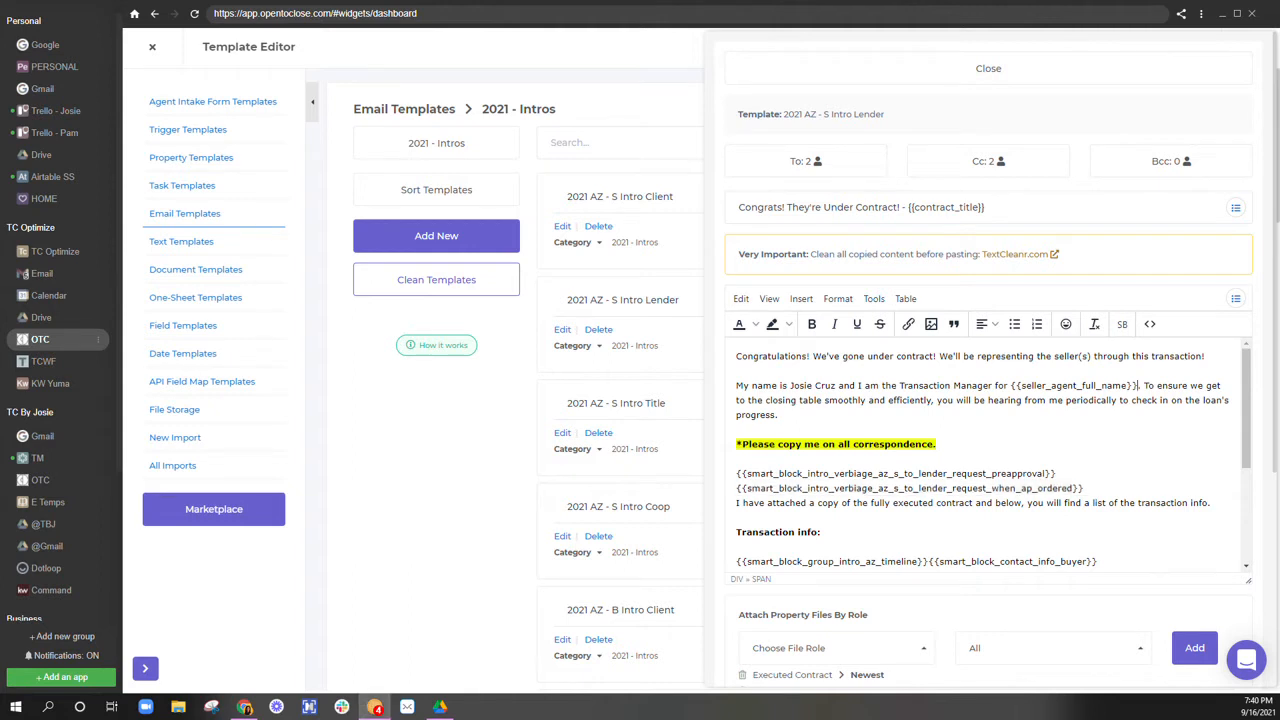
- Open the preapproval smart block from the 2021 AZ - S Intro Lender template body
double_click(1073, 385)
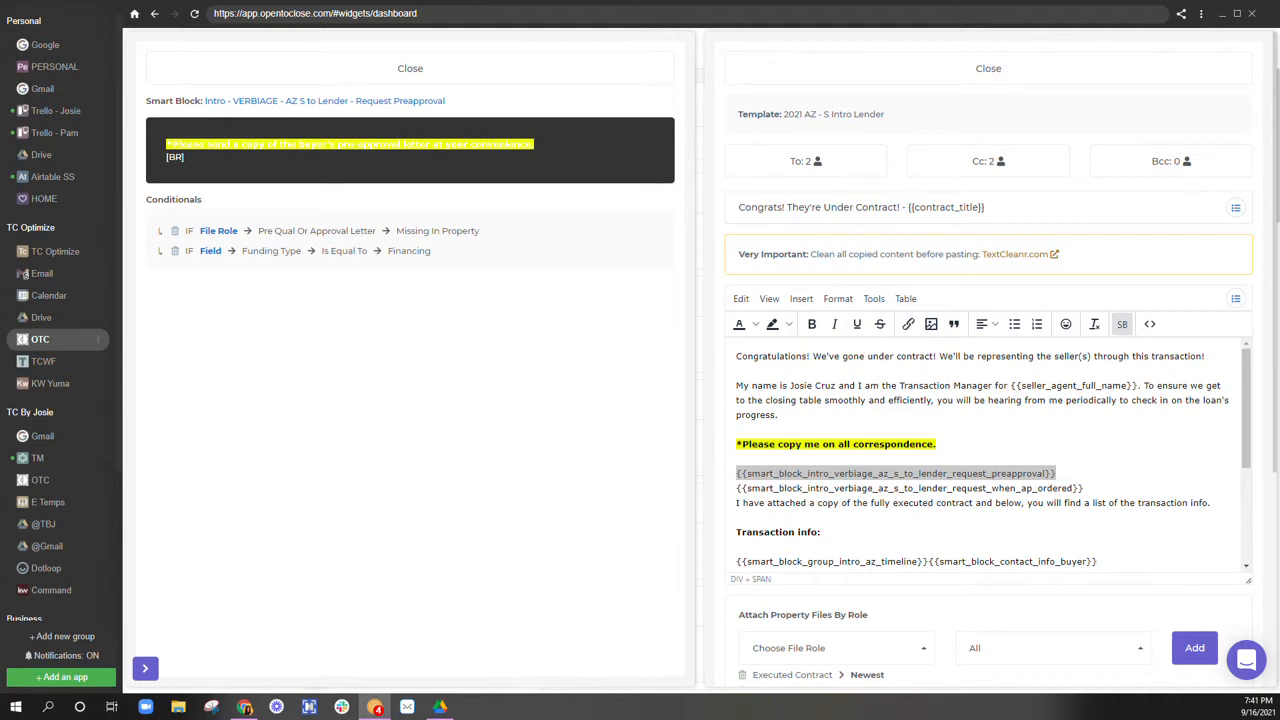
double_click(868, 114)
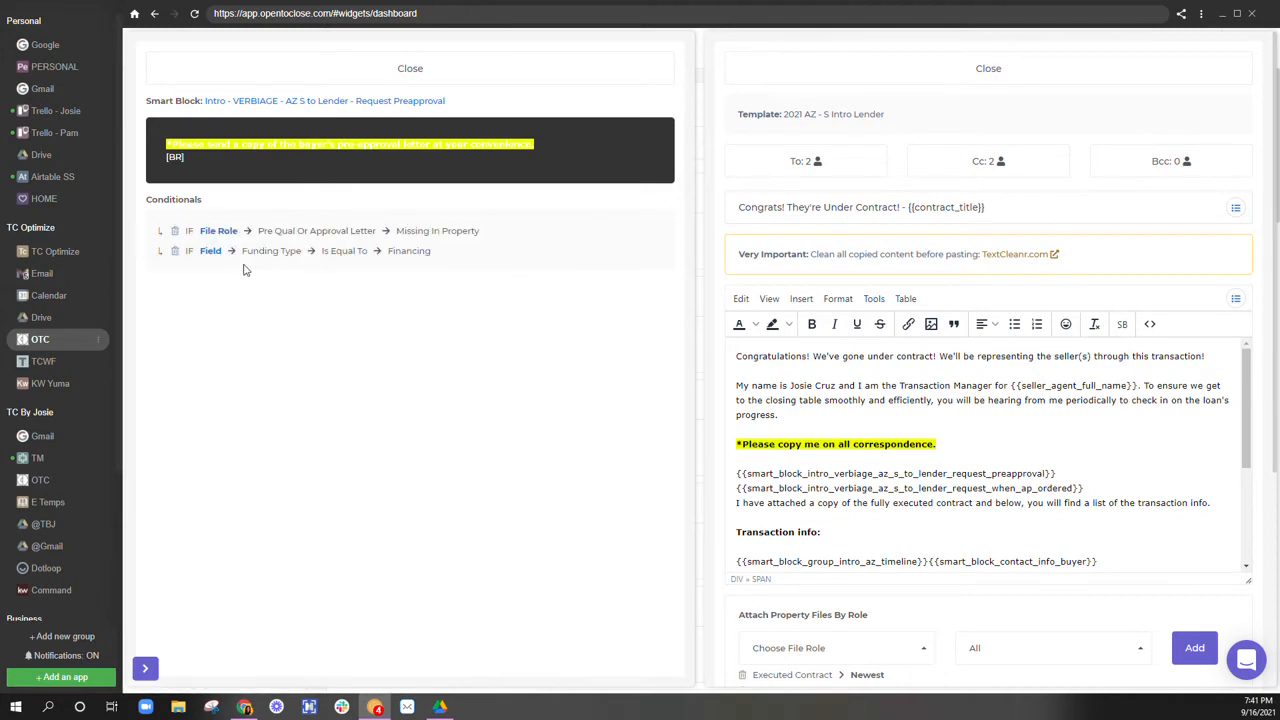
mouse_move(244, 270)
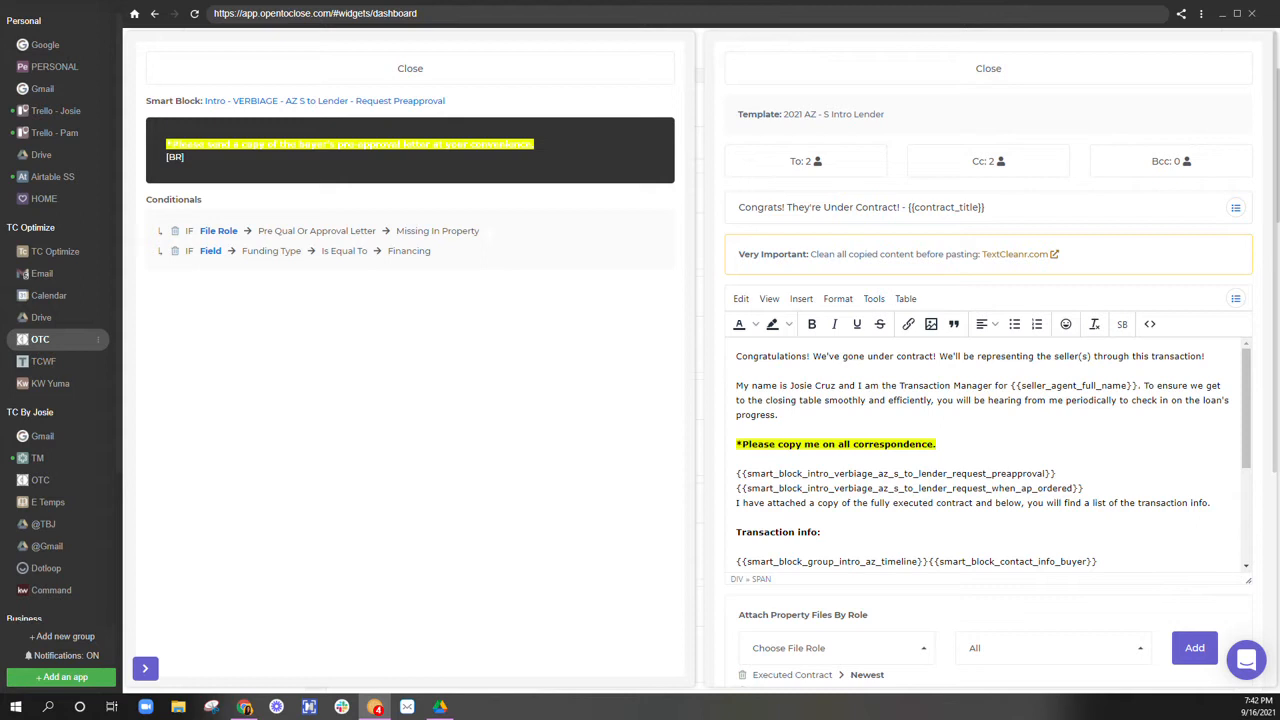
mouse_move(213, 267)
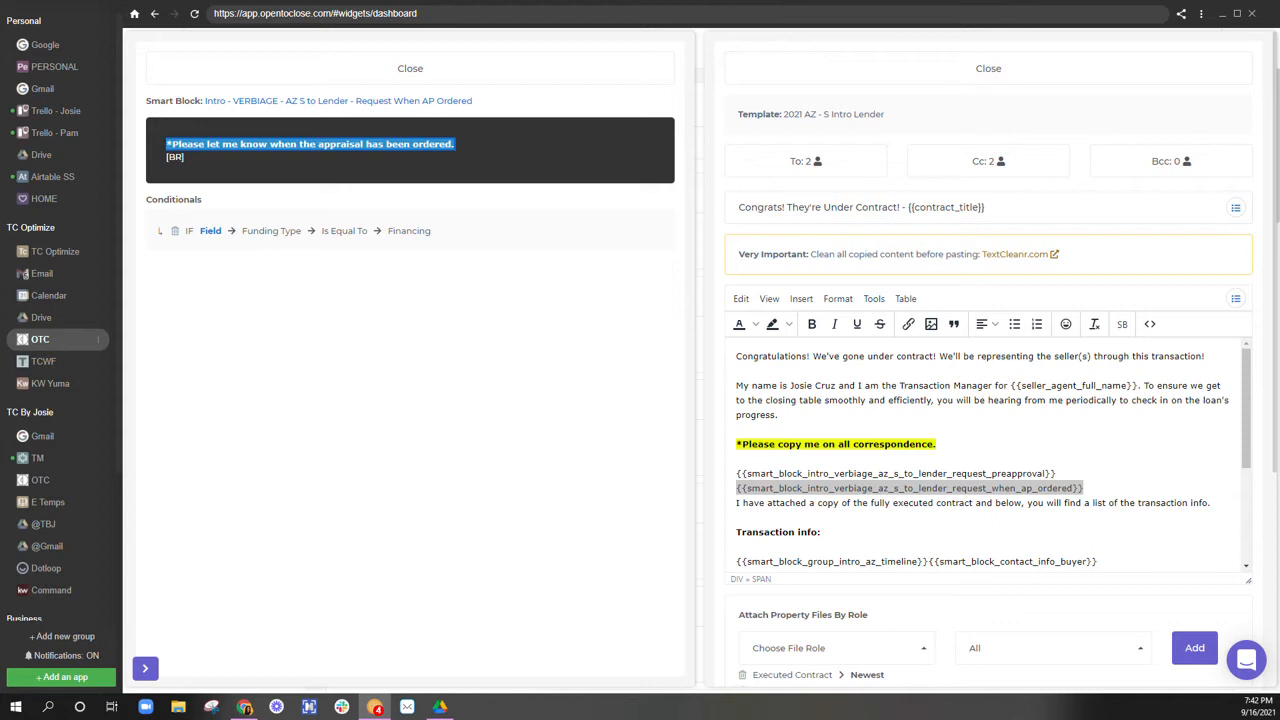
mouse_move(242, 248)
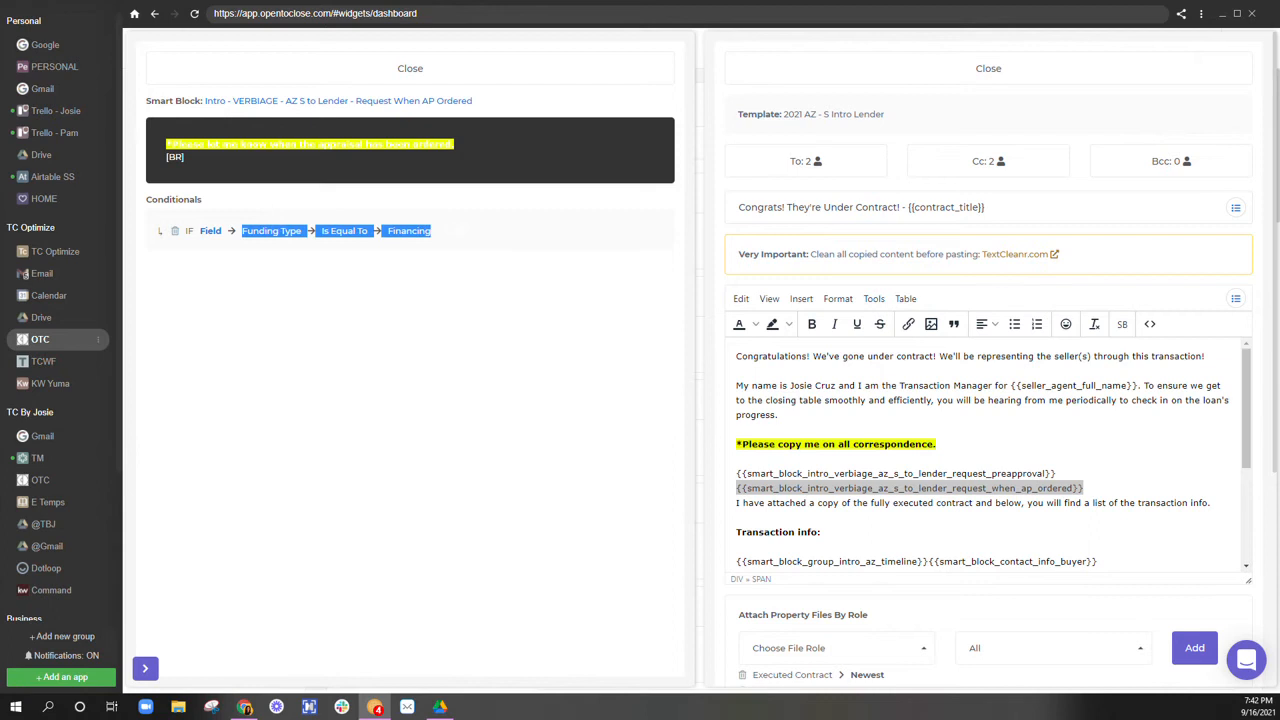
mouse_move(308, 186)
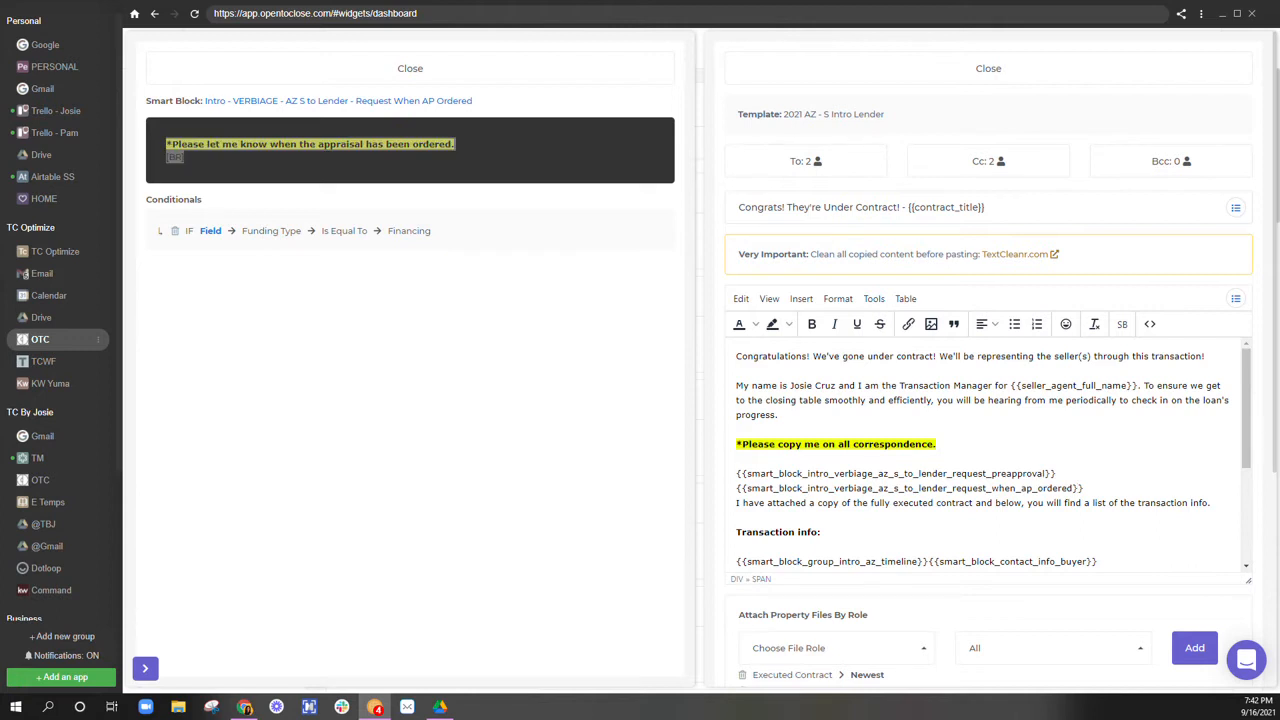
mouse_move(470, 184)
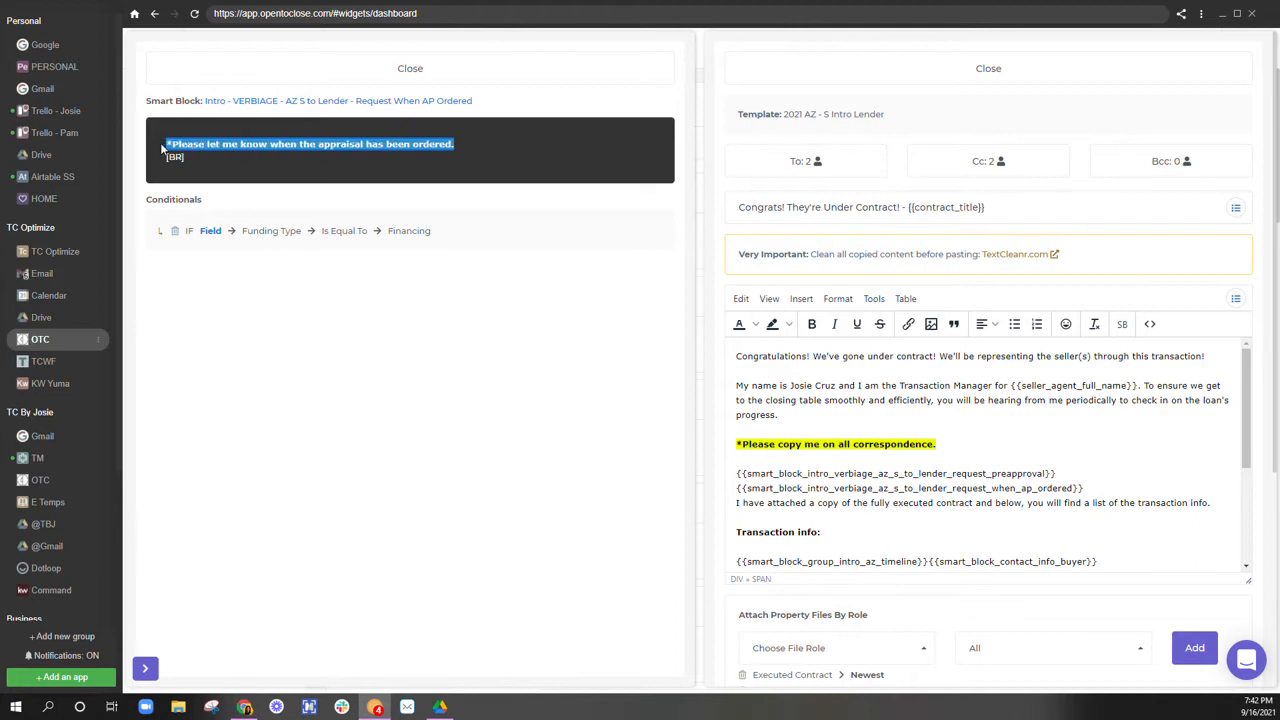
mouse_move(584, 75)
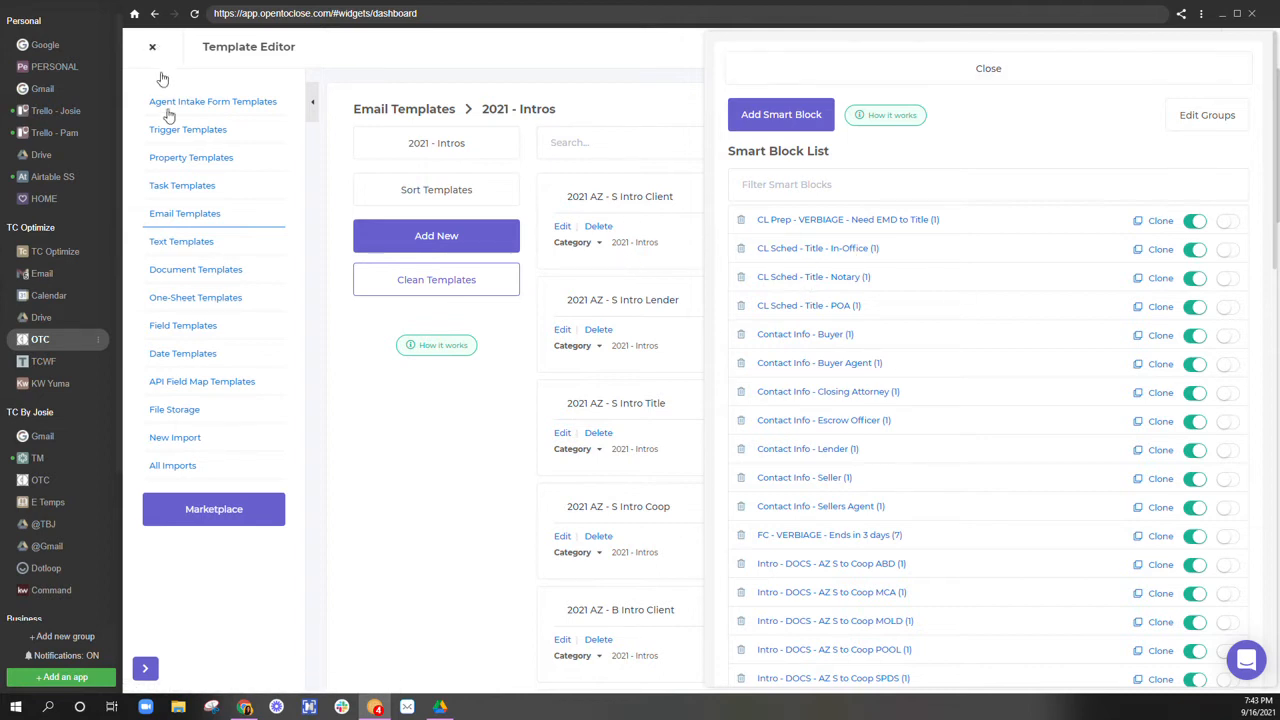
- Close the template editor and add a smart block named 'Test' with merge field 'test'
click(152, 46)
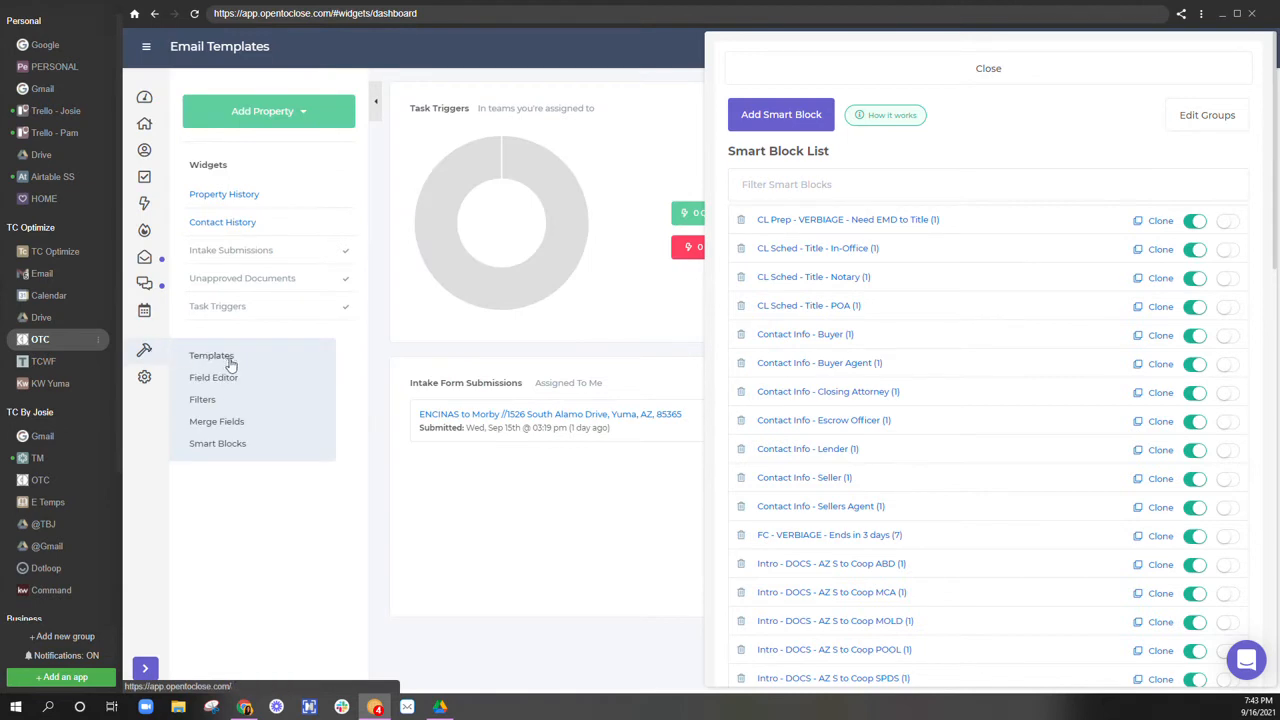
mouse_move(202, 387)
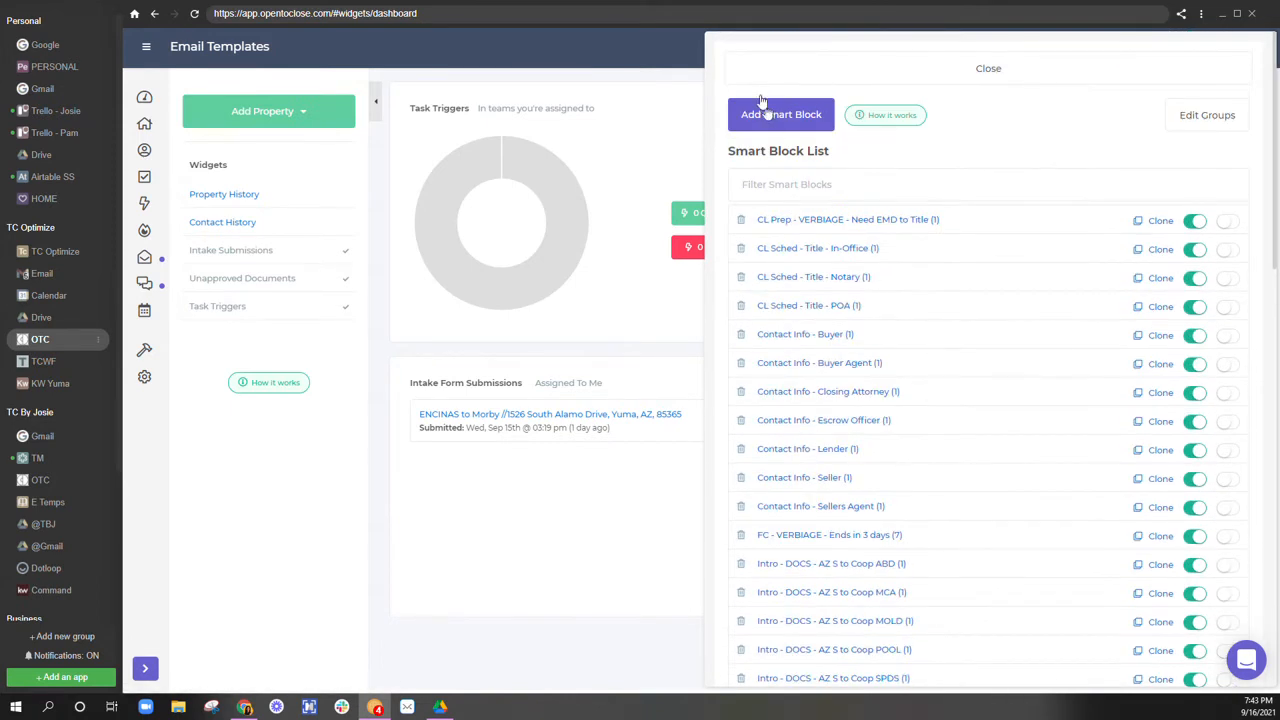
click(781, 114)
text(t)
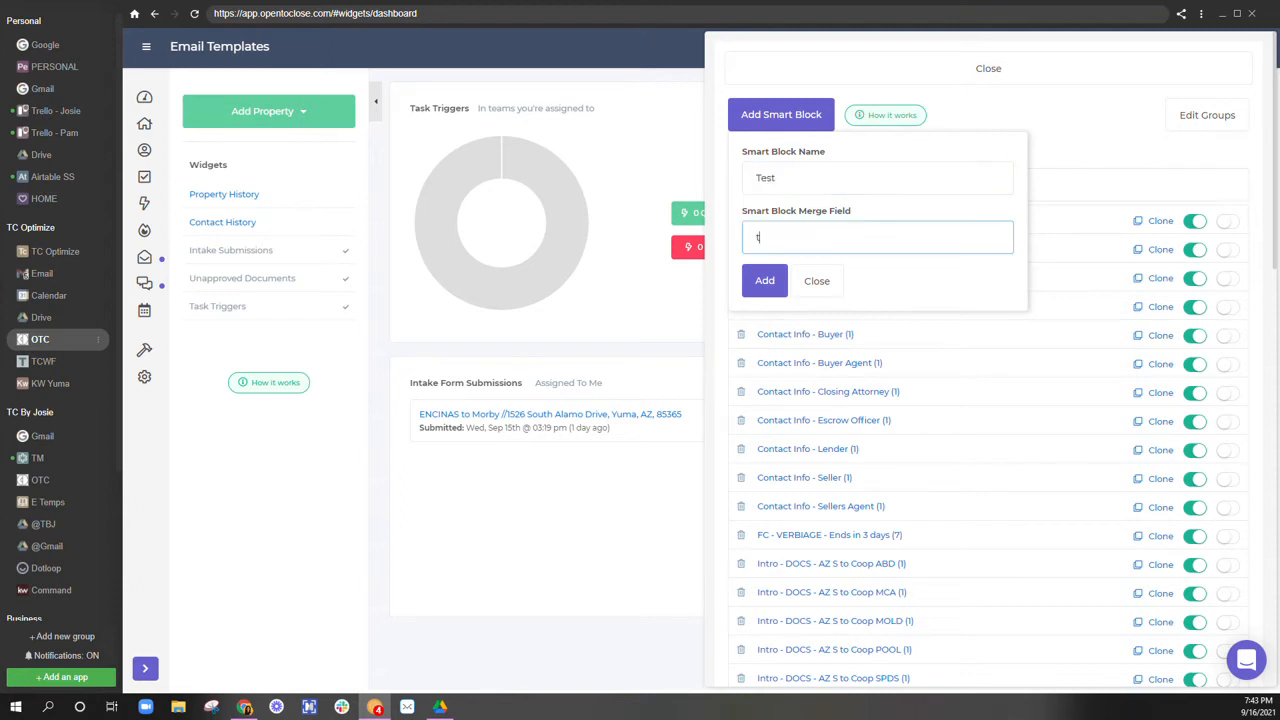
text(est)
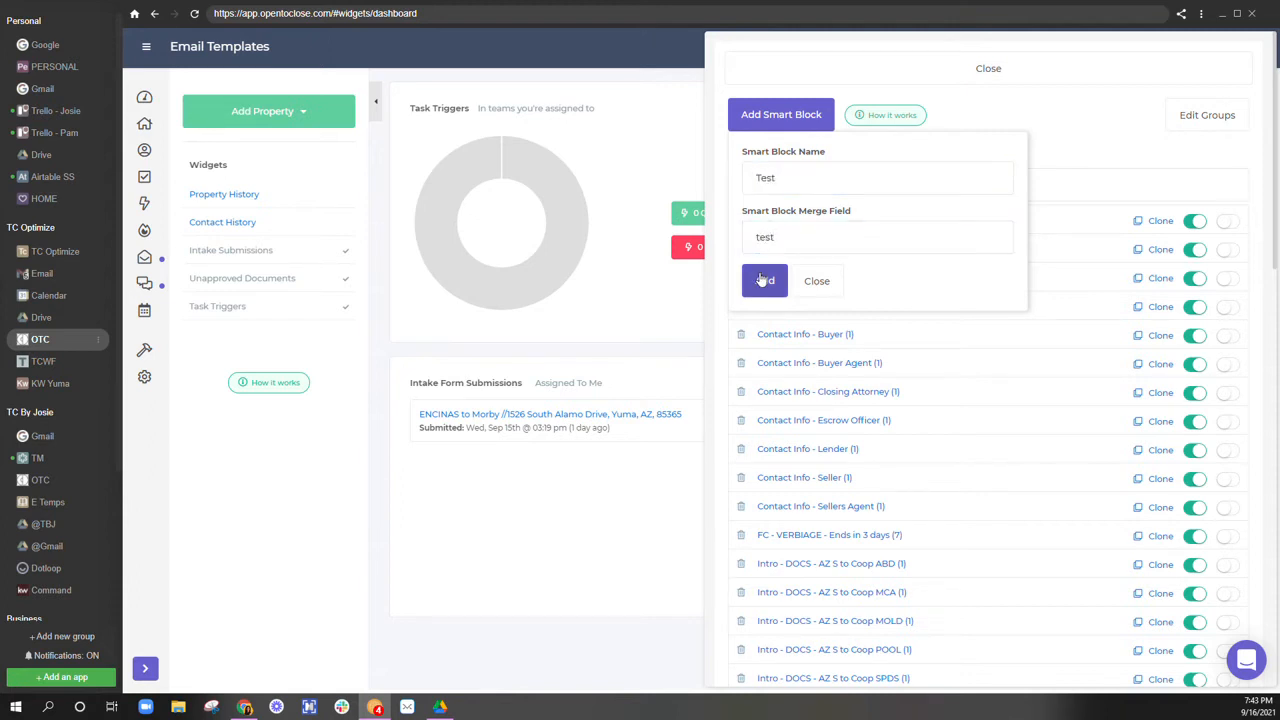
click(764, 281)
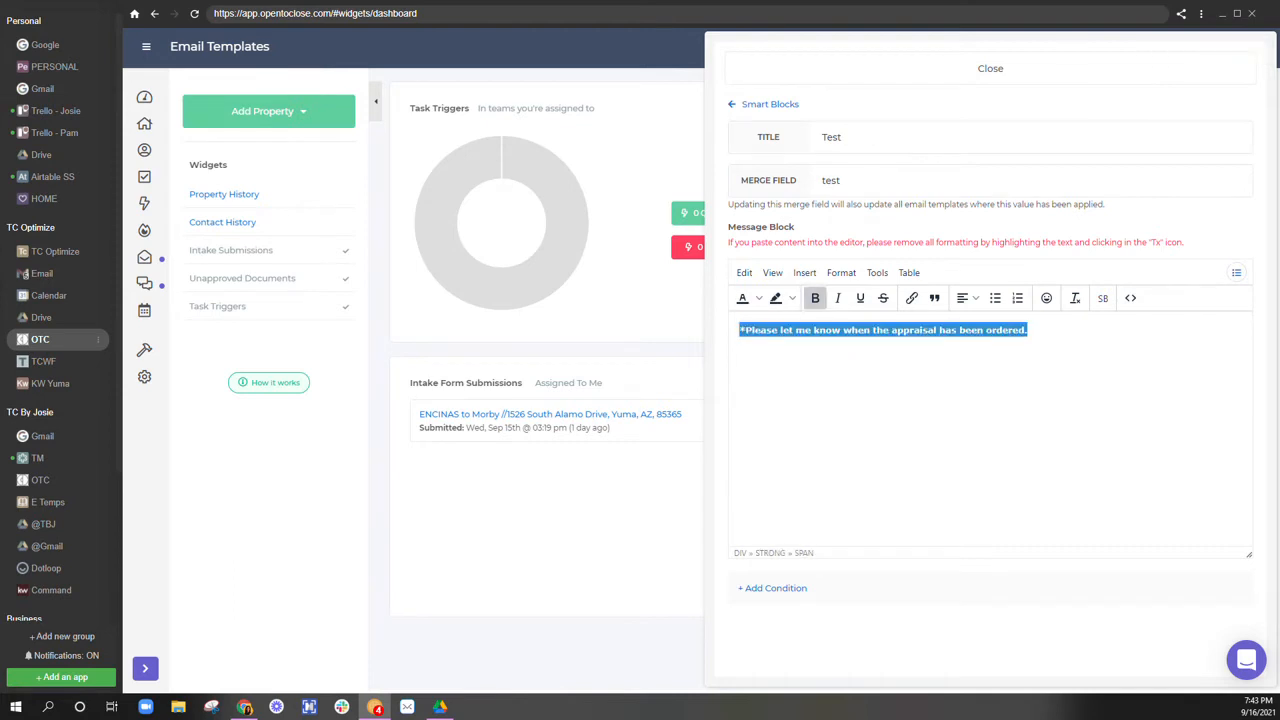
click(757, 298)
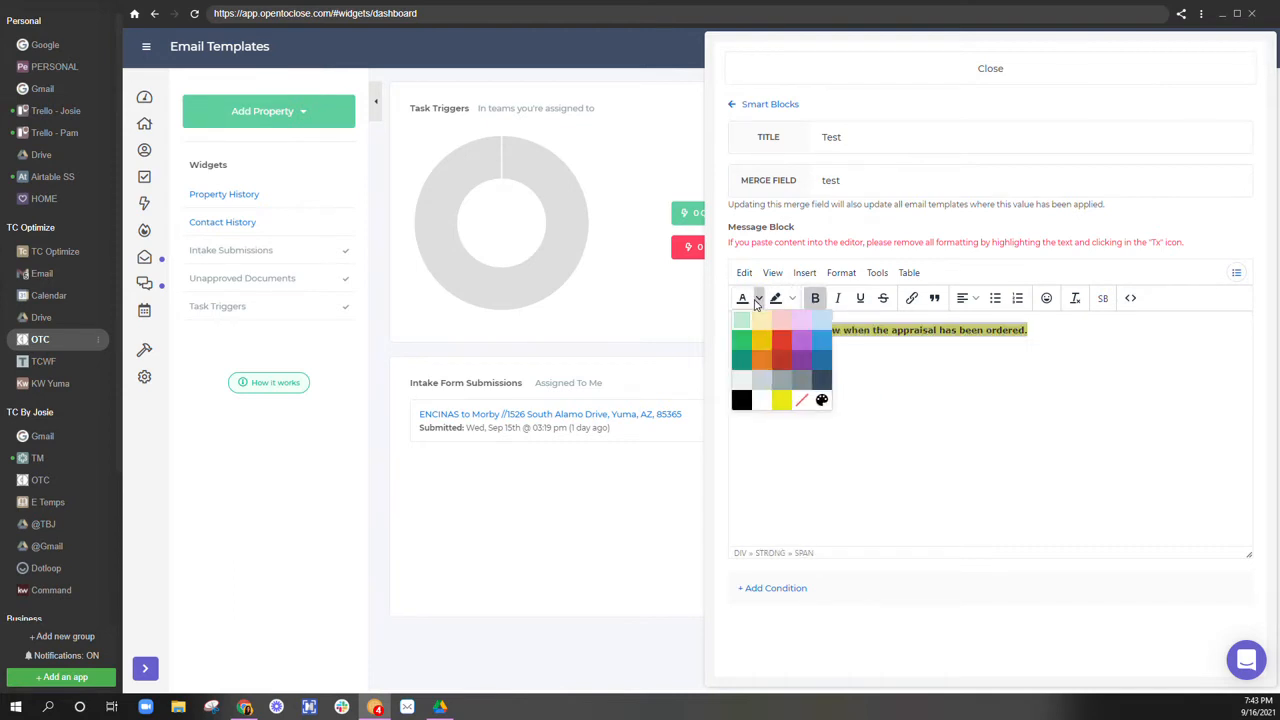
click(781, 399)
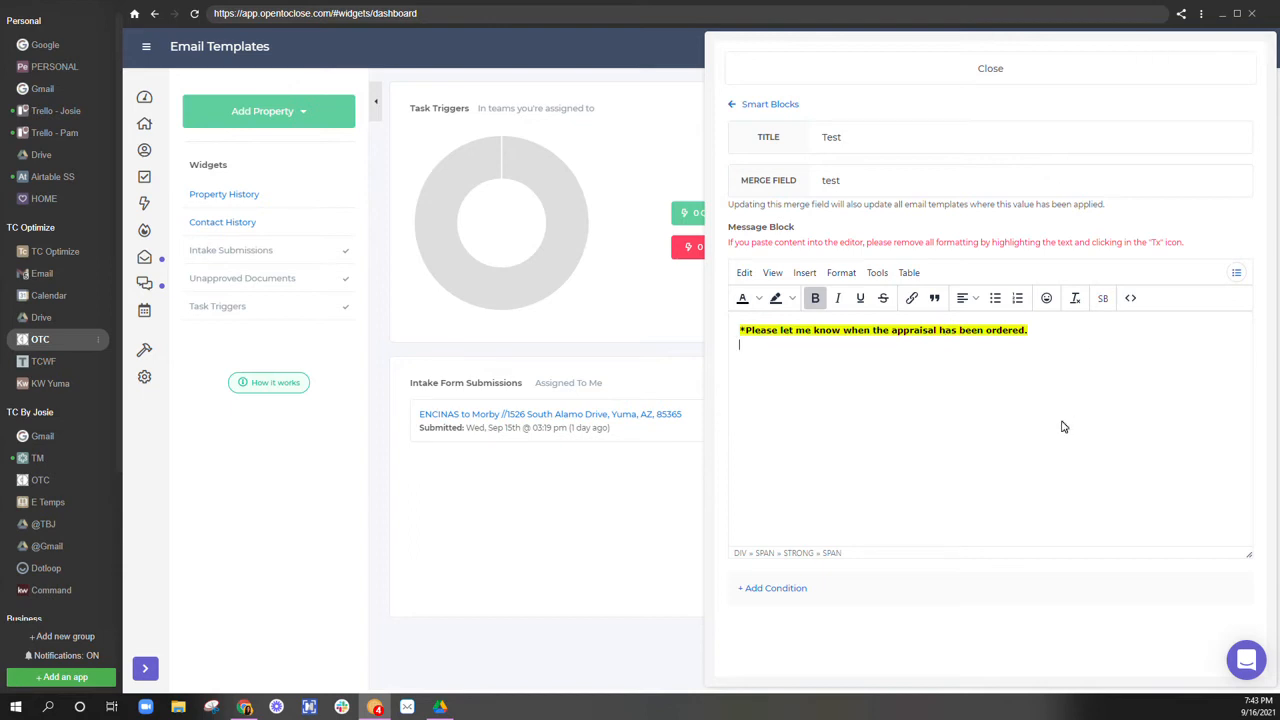
mouse_move(1105, 321)
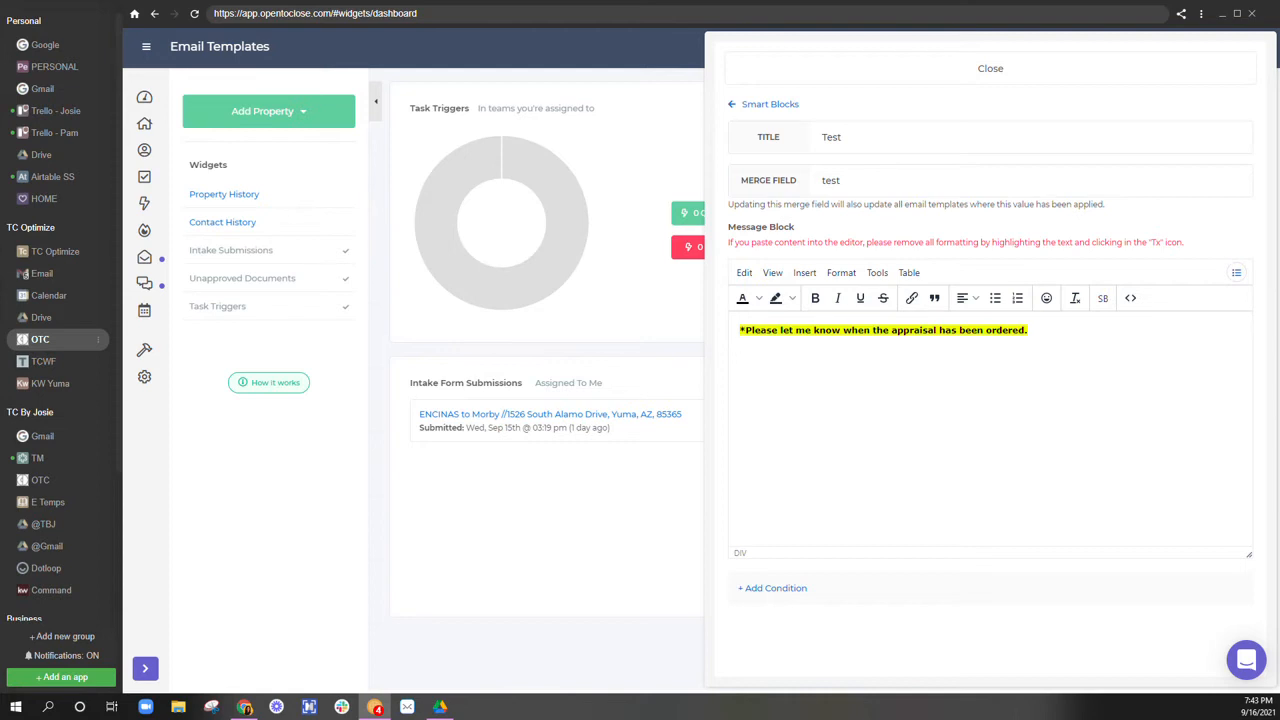
mouse_move(816, 375)
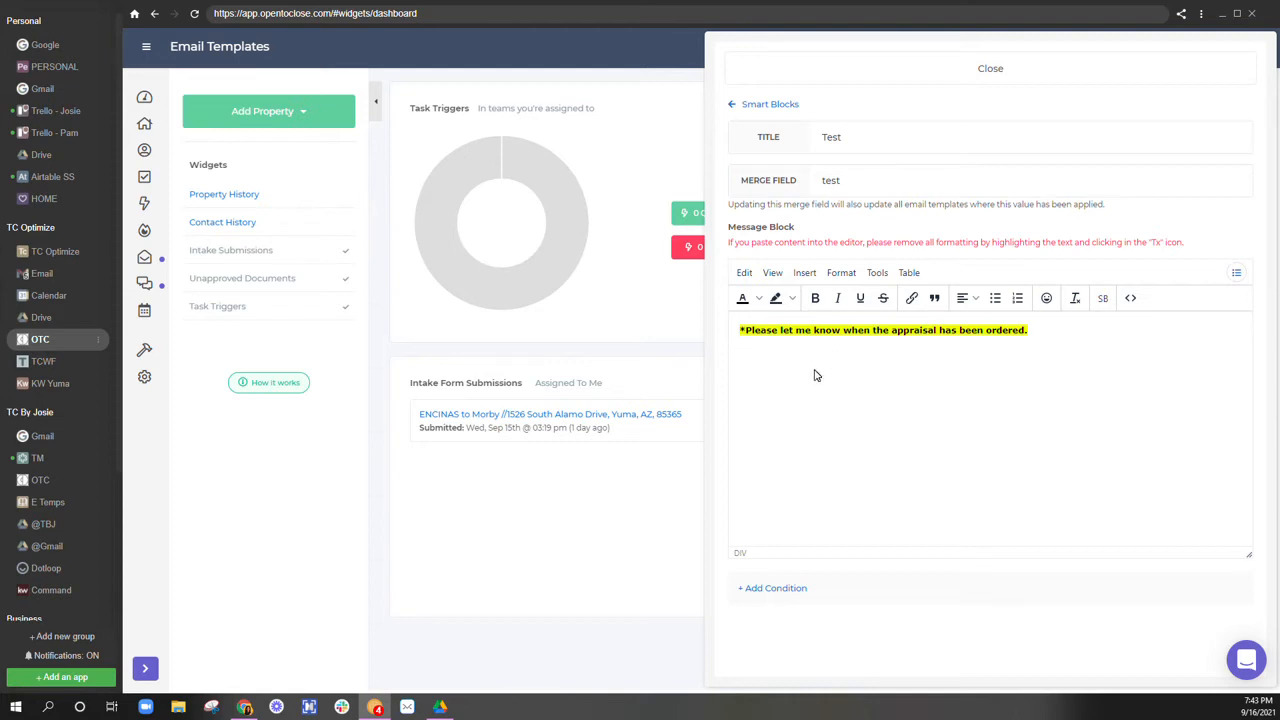
mouse_move(1060, 325)
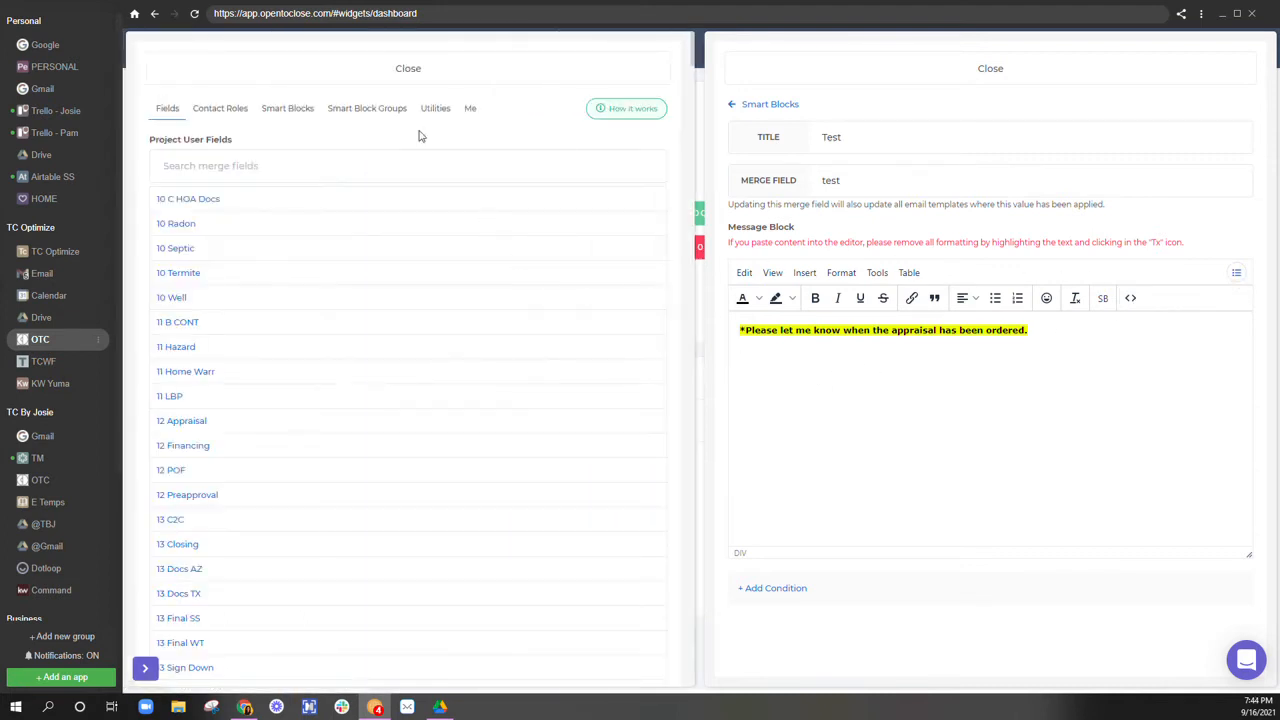
- Insert the Utilities New Line [BR] tag beneath the appraisal sentence
click(435, 108)
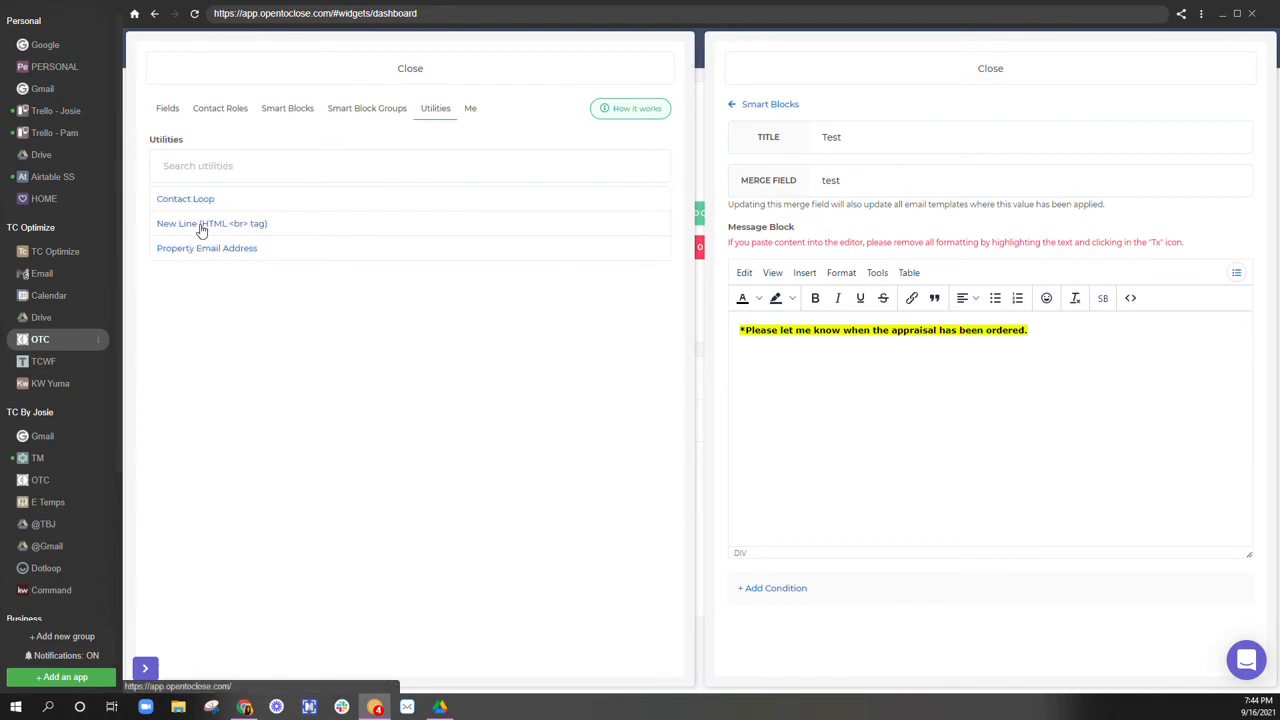
click(211, 223)
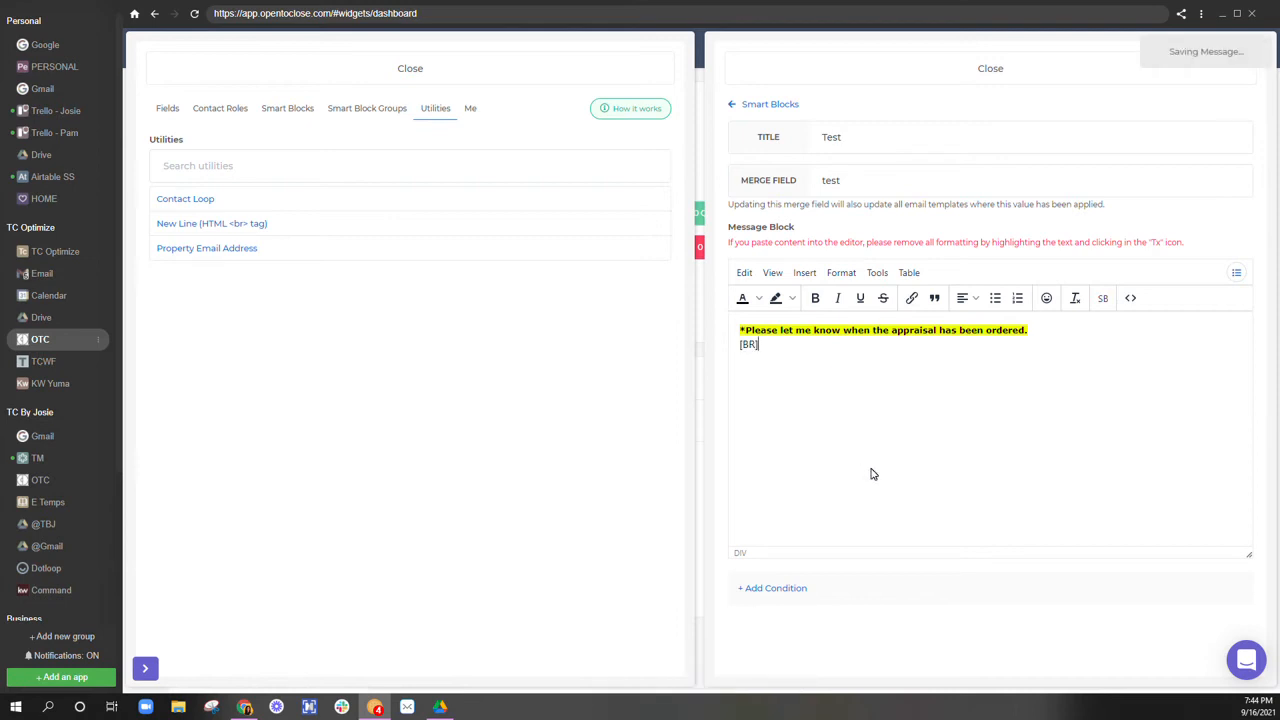
mouse_move(907, 482)
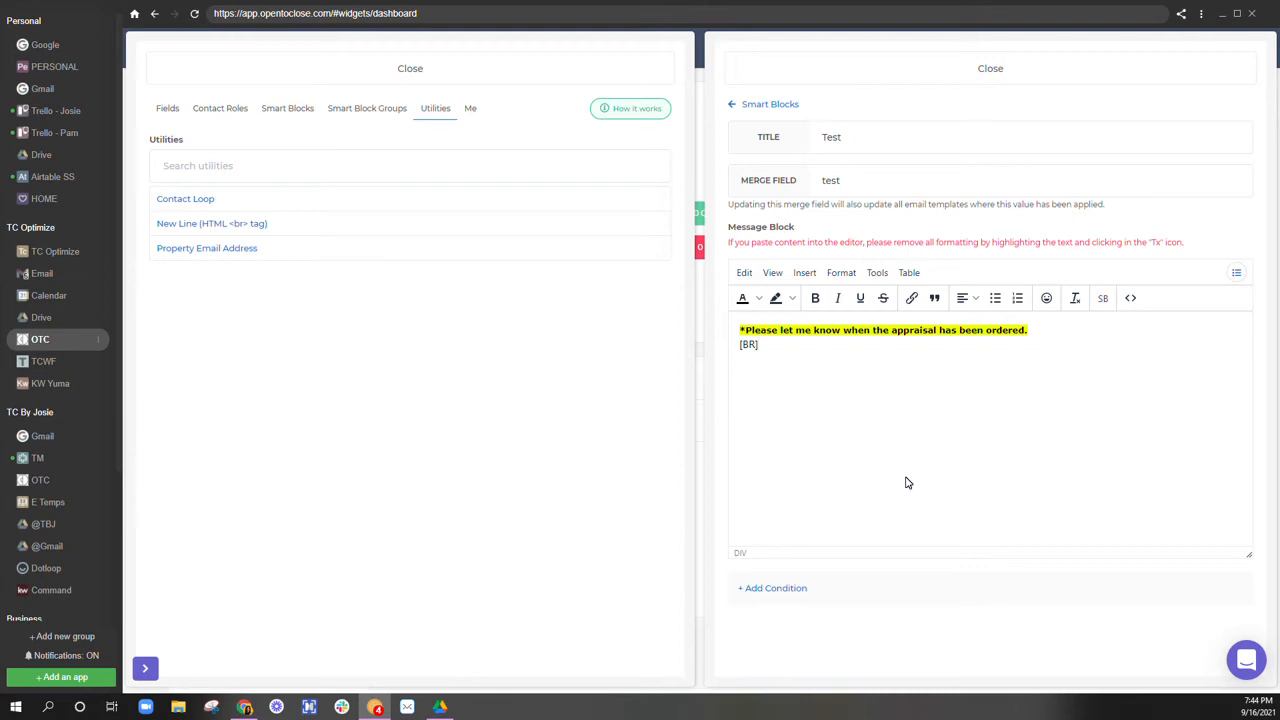
mouse_move(527, 197)
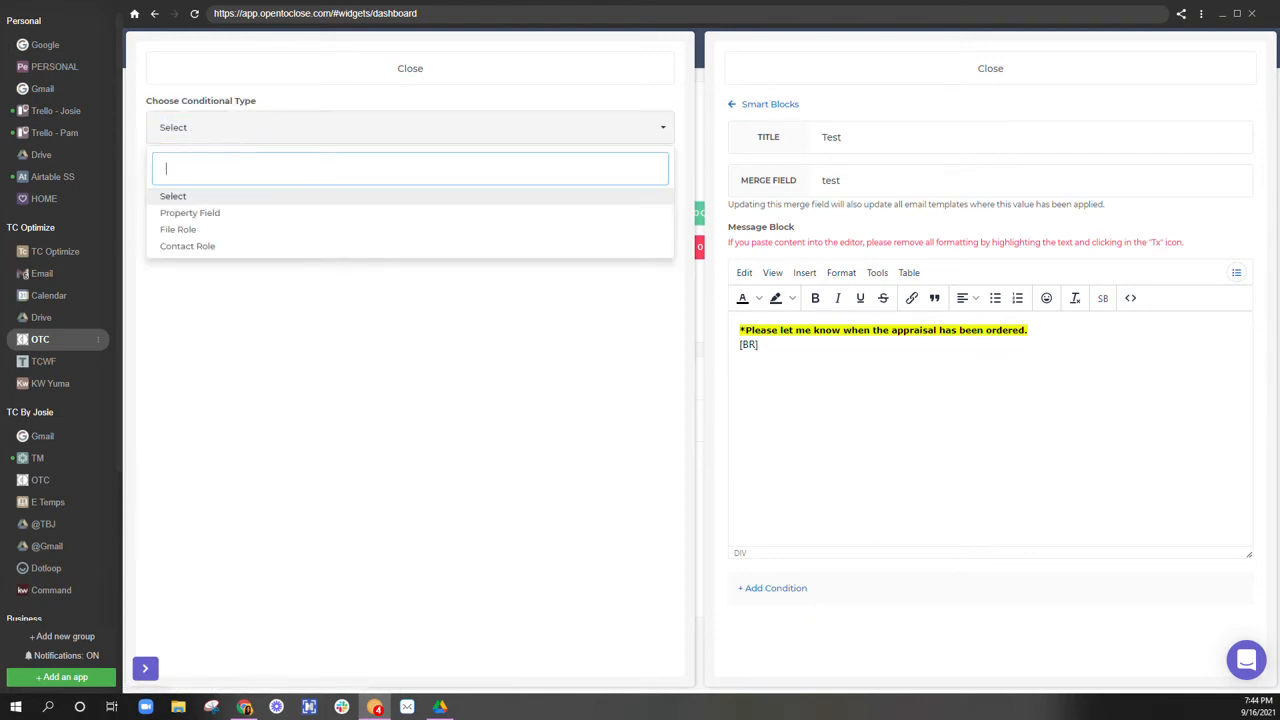
- Add a Property Field condition to Test: Funding Type Is Equal To Financing
click(190, 212)
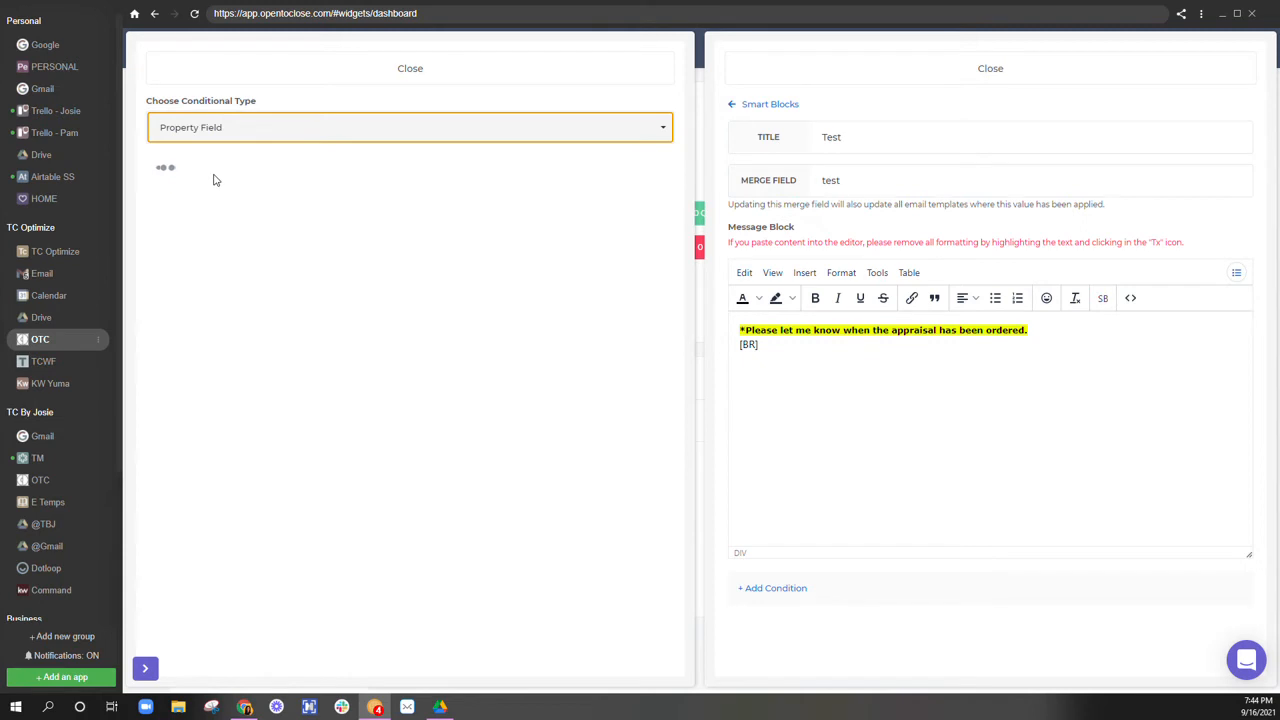
click(410, 186)
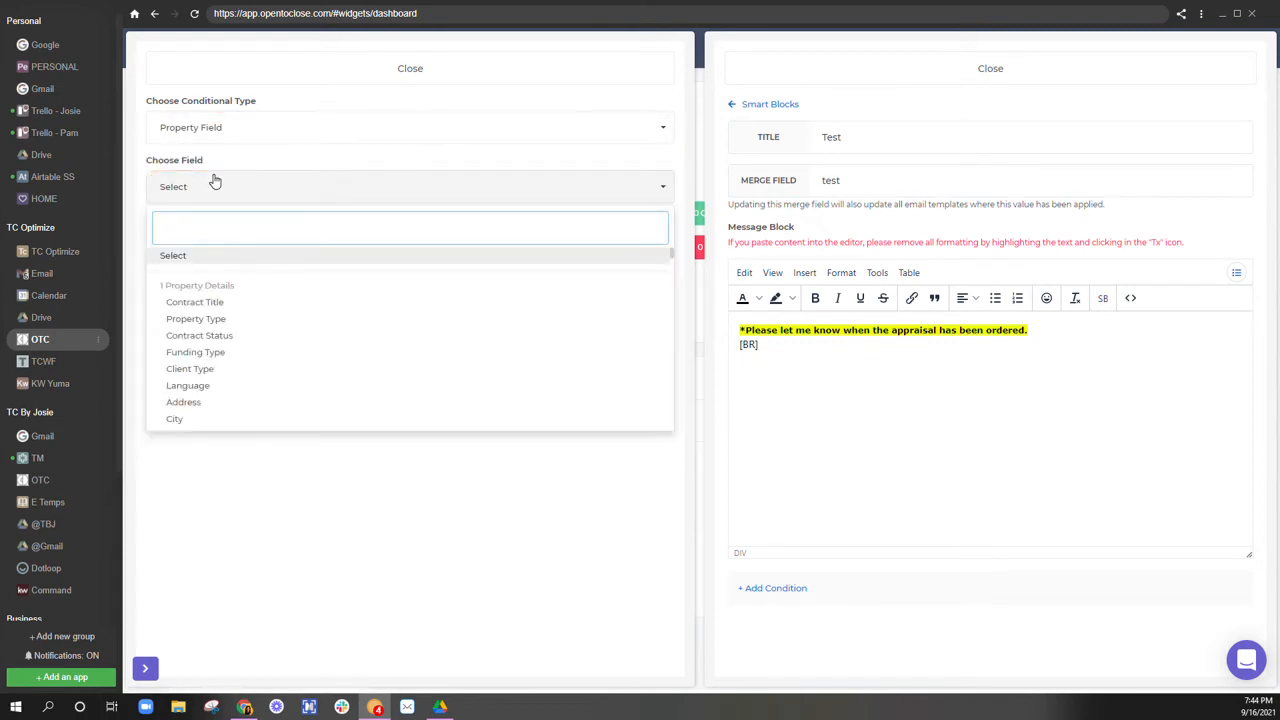
text(fund)
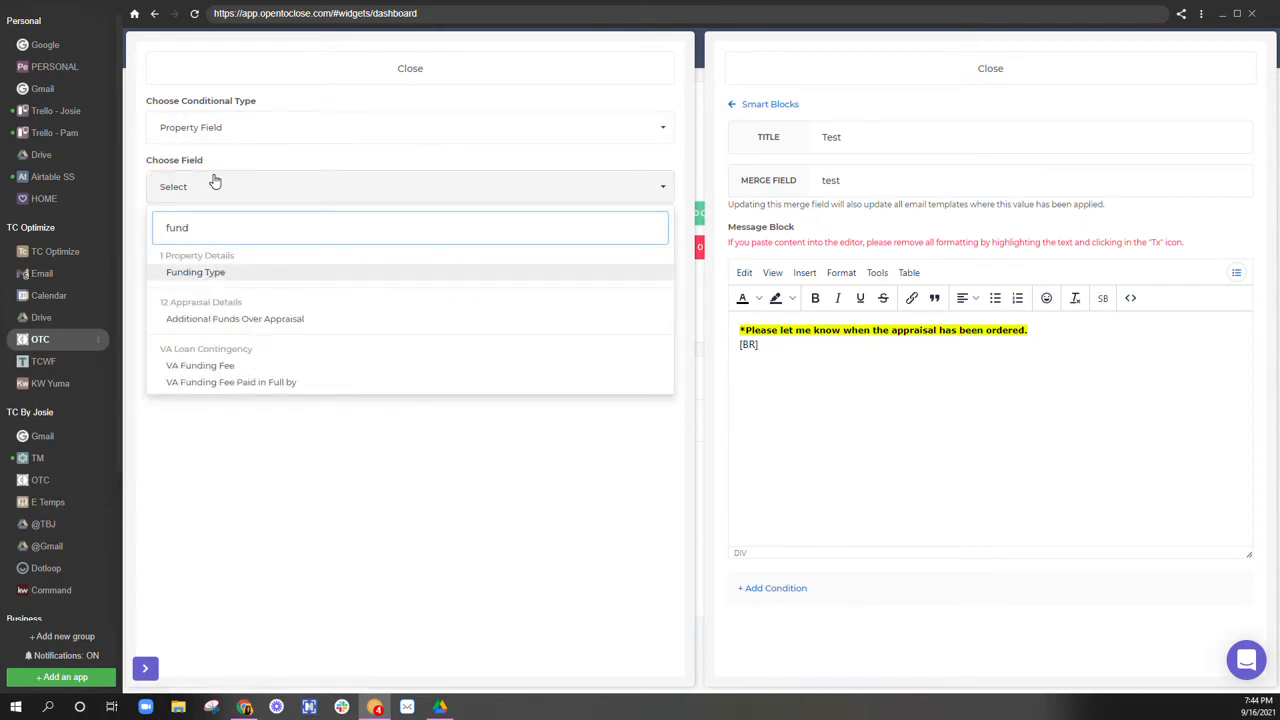
click(195, 271)
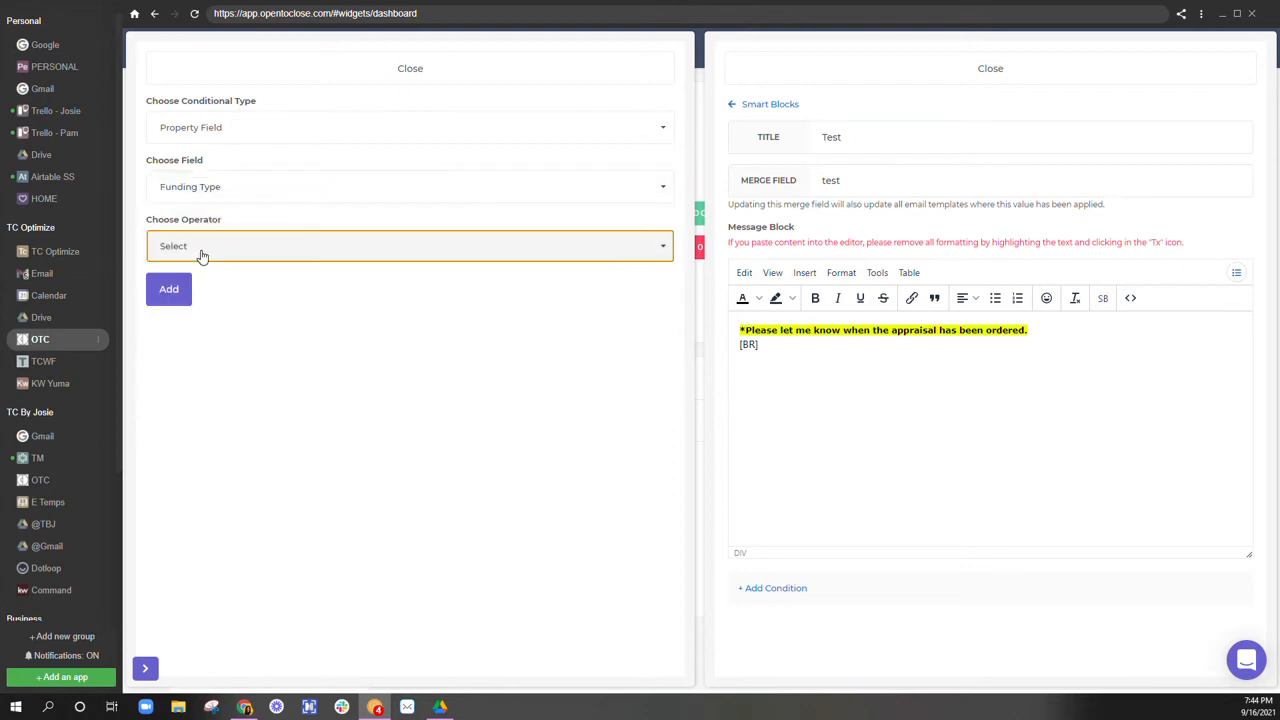
click(410, 246)
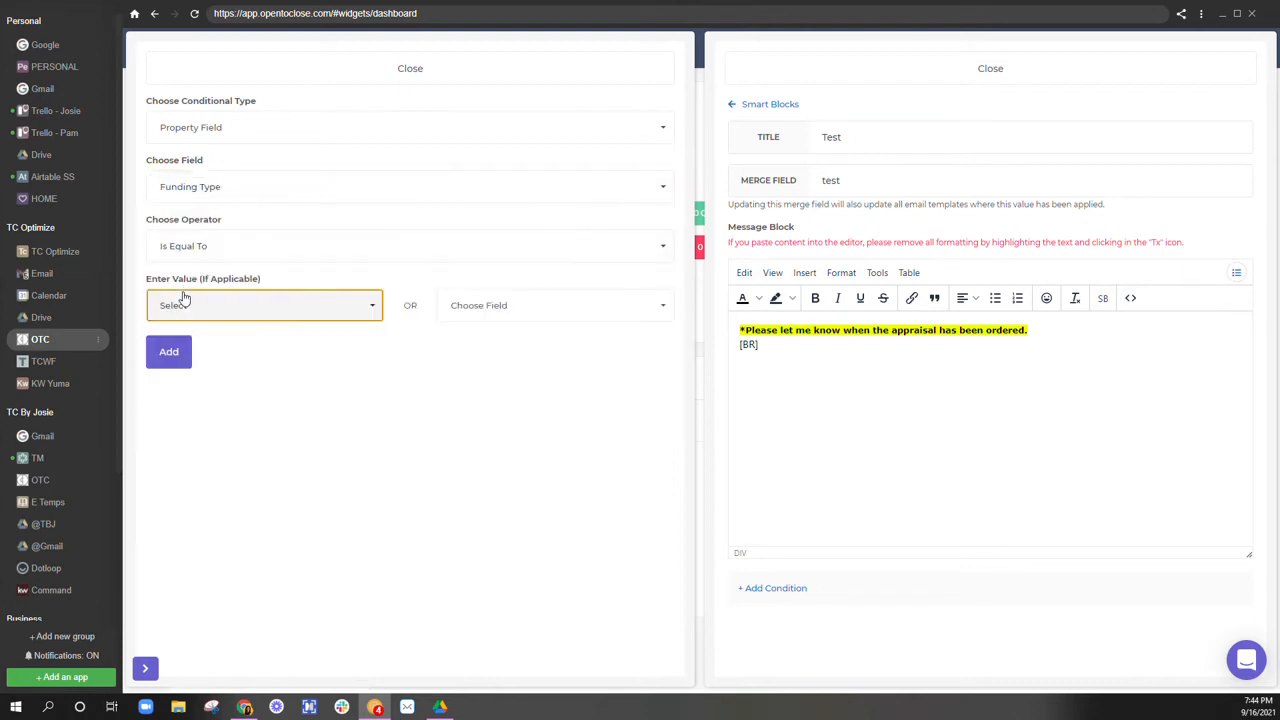
click(264, 305)
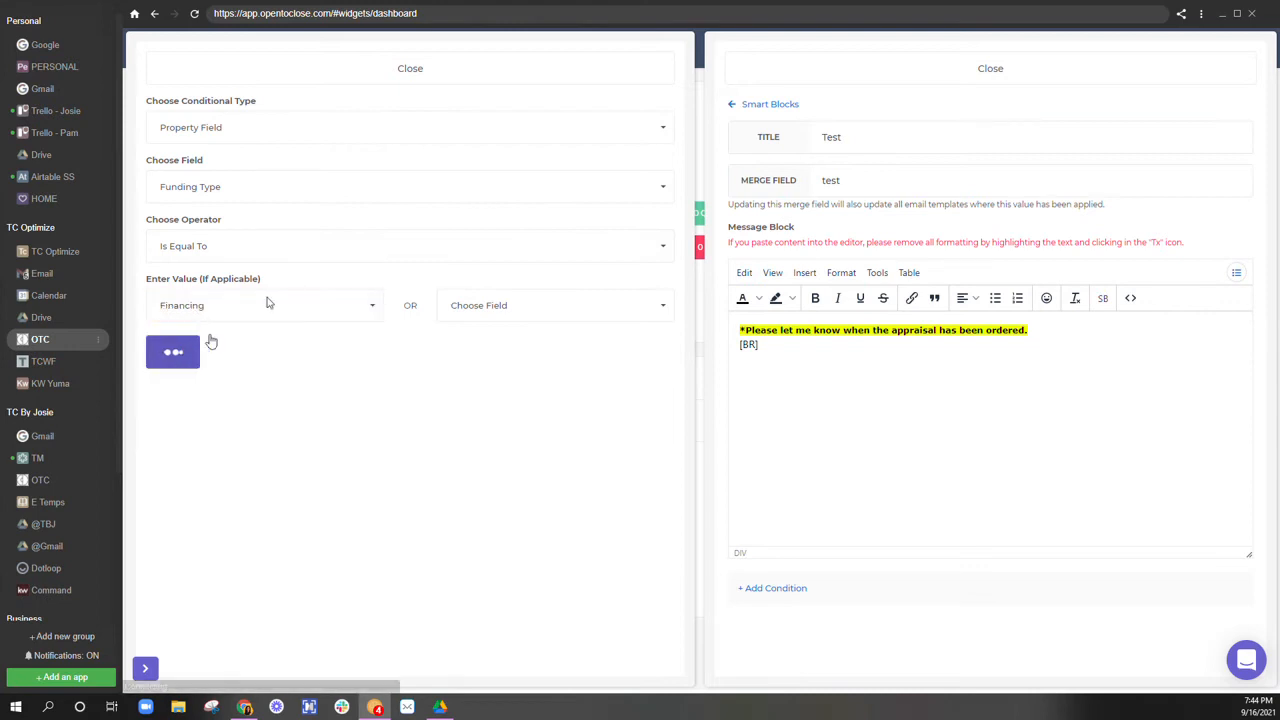
click(172, 351)
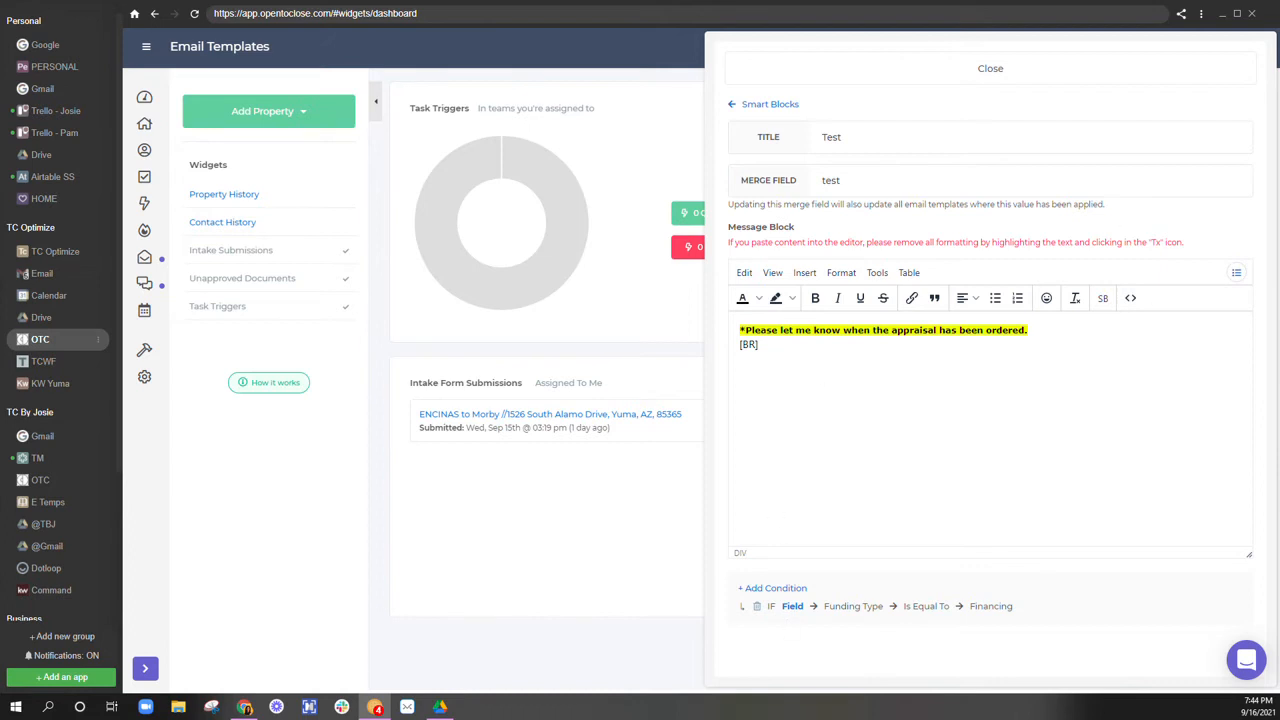
mouse_move(913, 168)
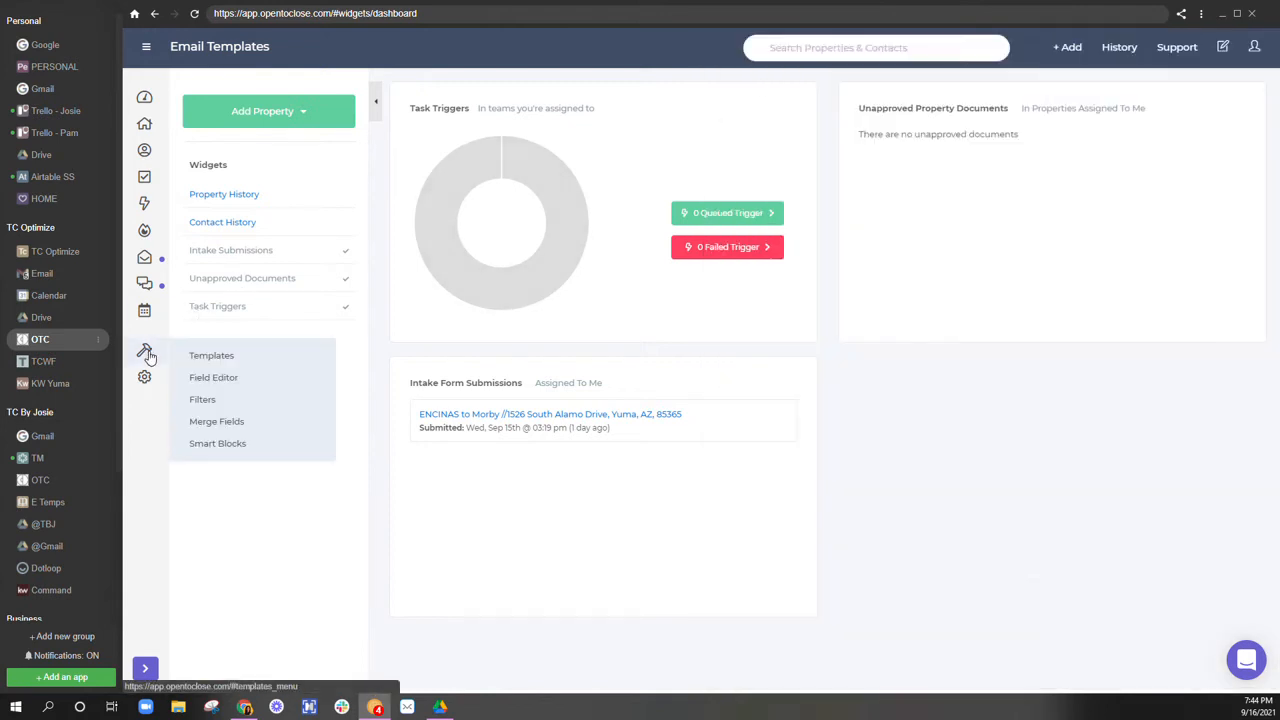
- Open the 2021 AZ - S Intro Lender email template from Templates for editing
click(211, 355)
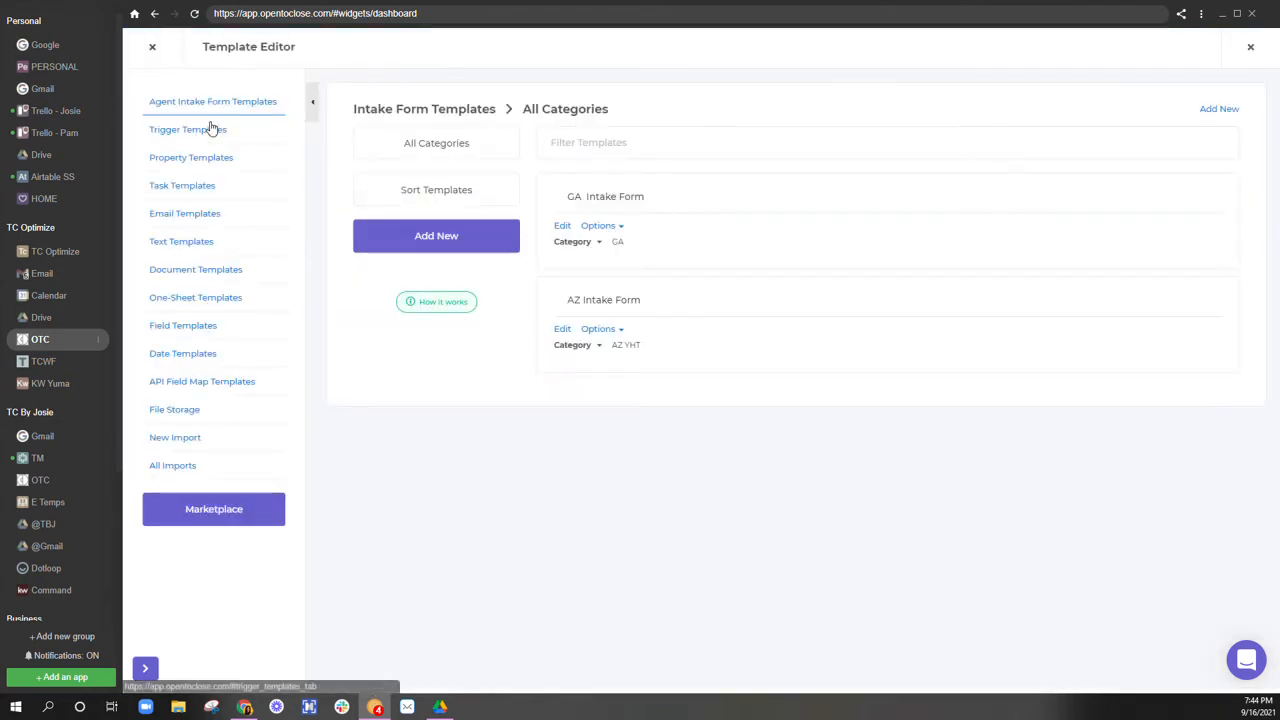
mouse_move(185, 213)
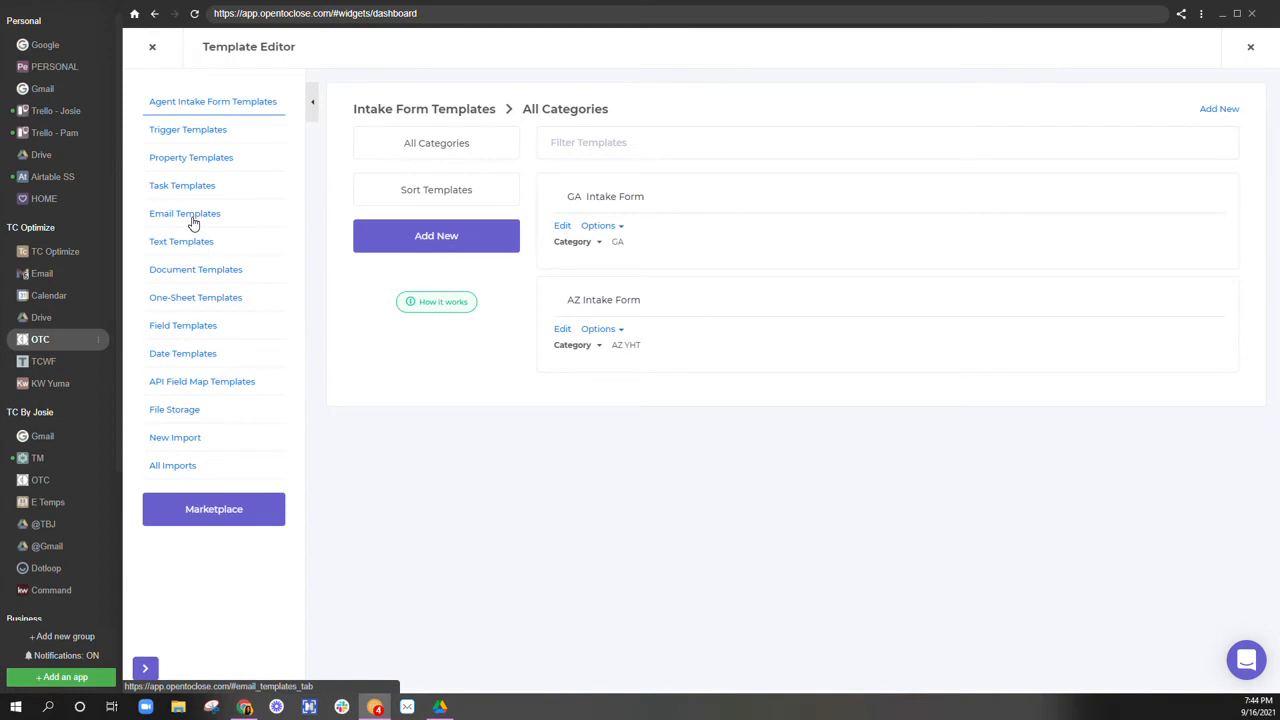
click(185, 213)
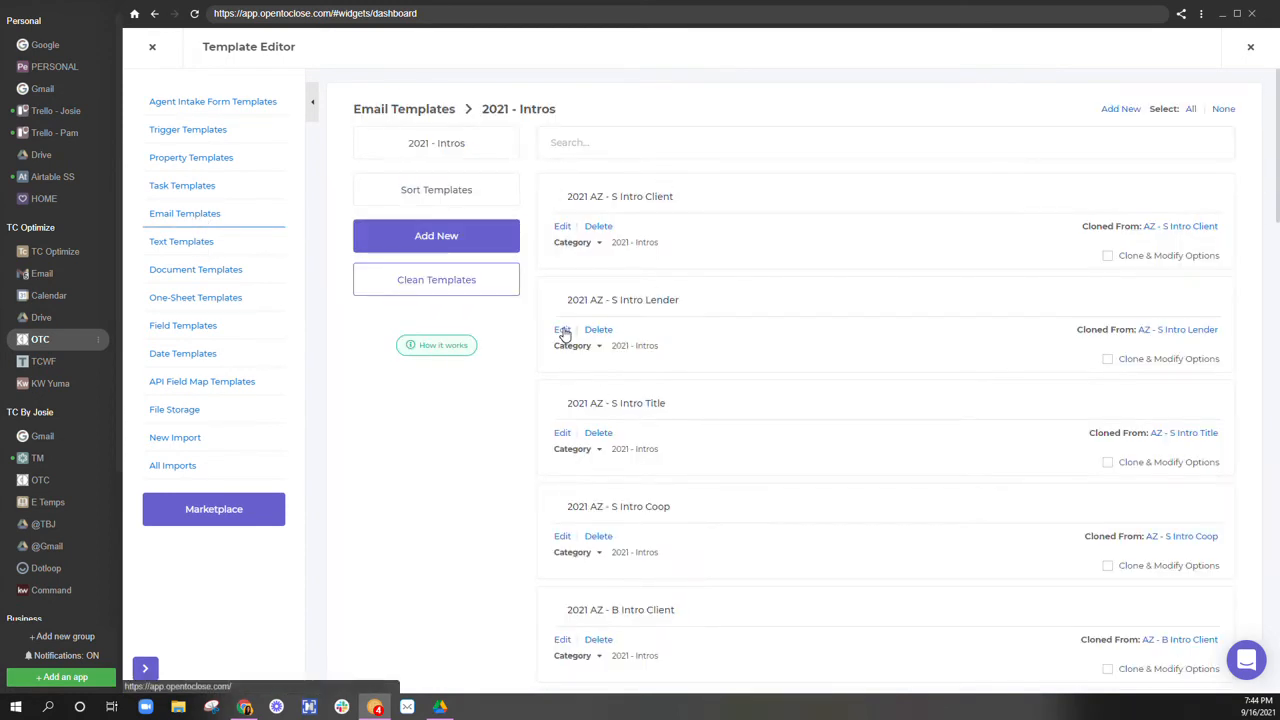
click(562, 329)
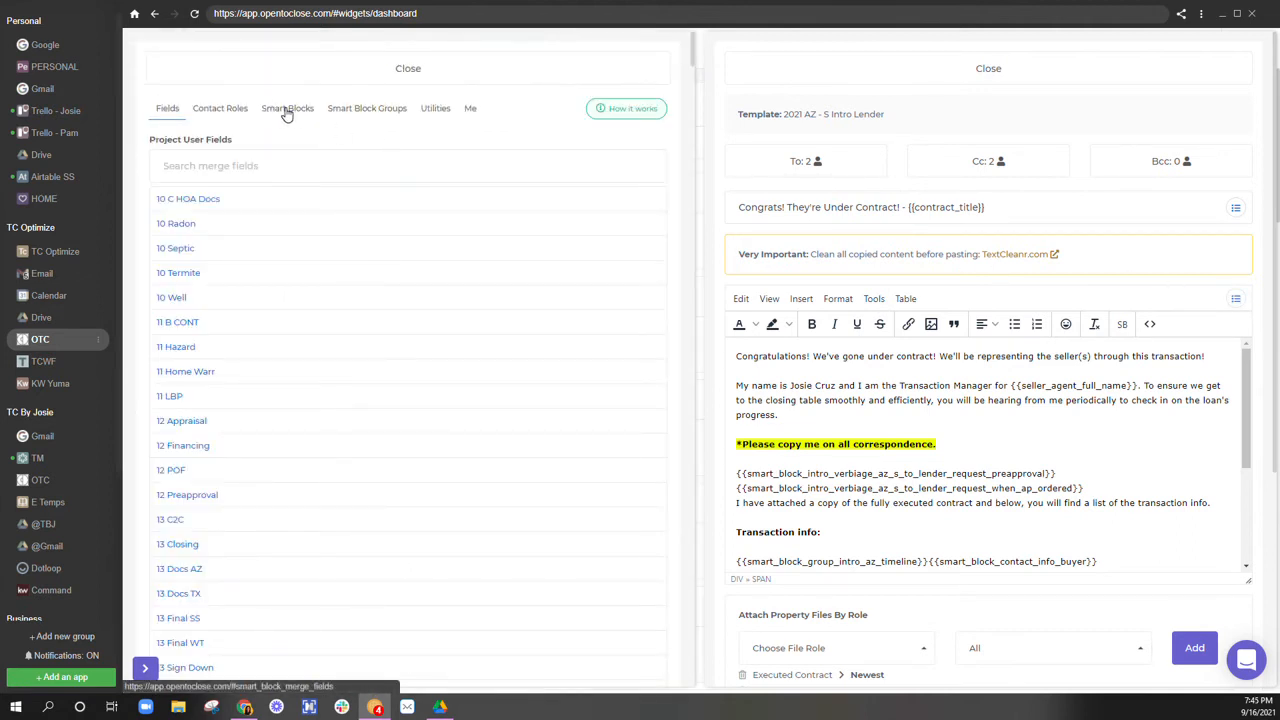
- Copy the Test smart block code and insert {{smart_block_test}} before the preapproval block
click(287, 108)
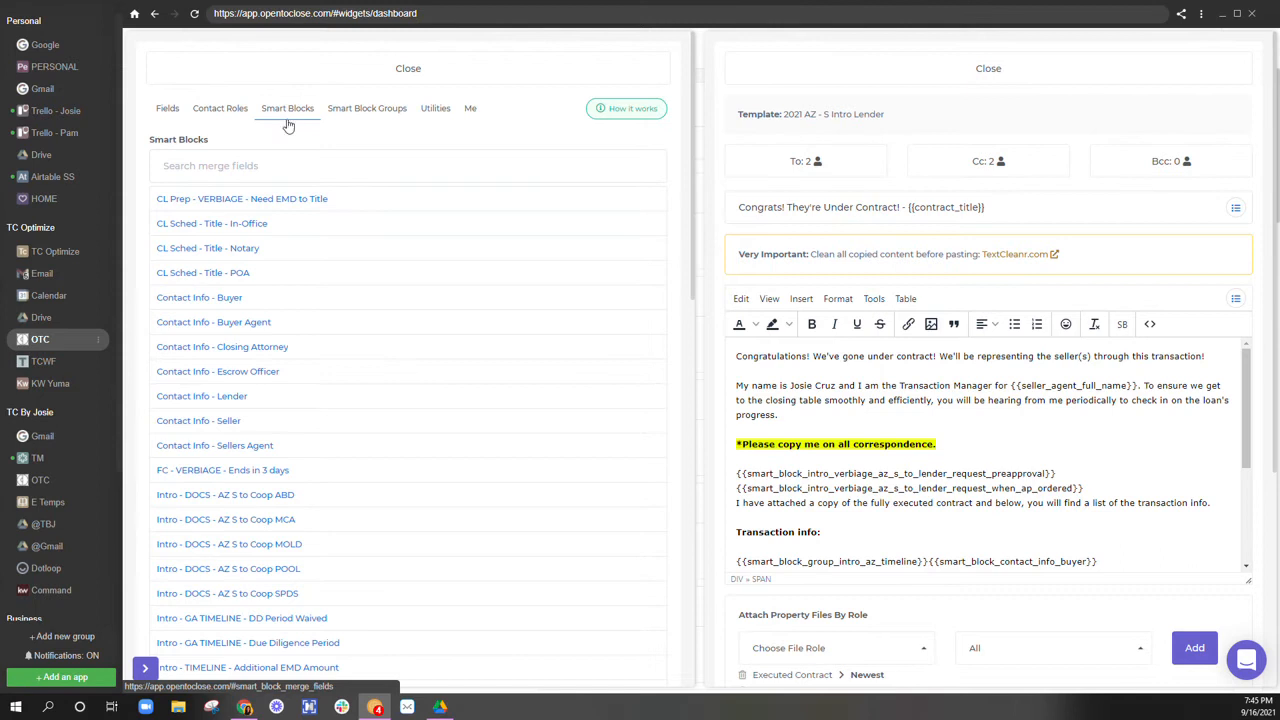
scroll(down, 3)
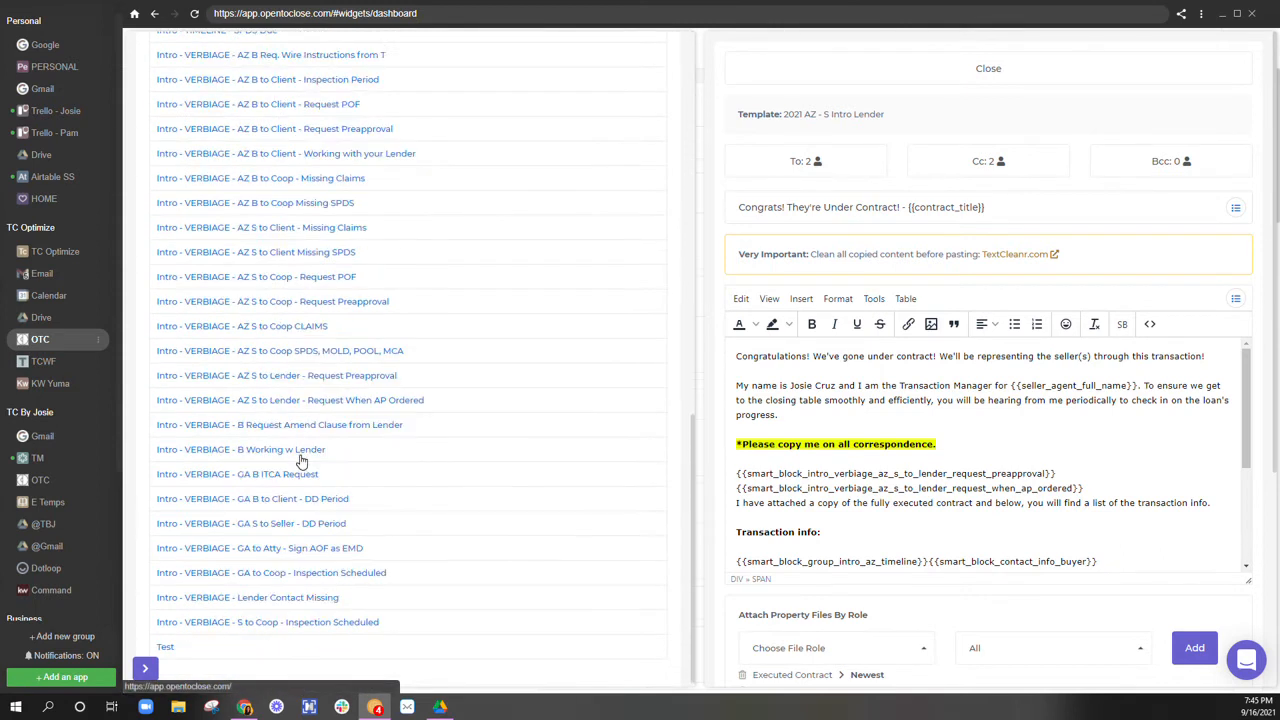
click(165, 646)
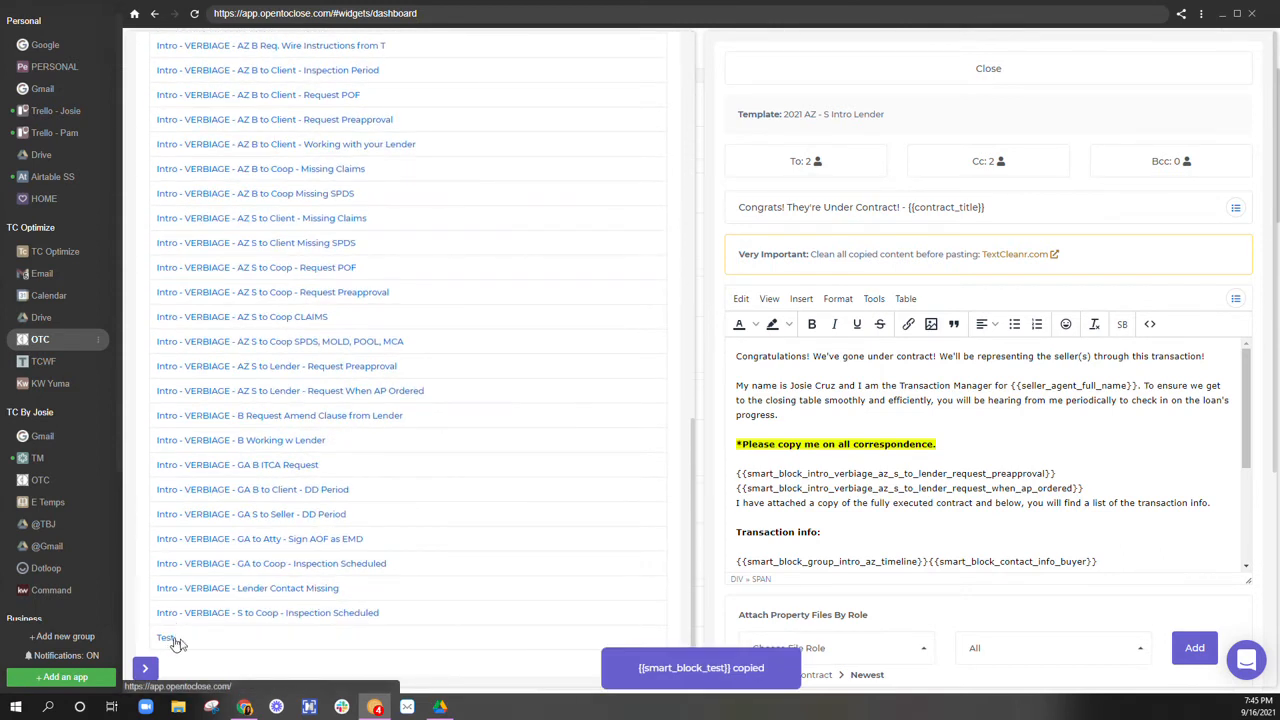
scroll(down, 3)
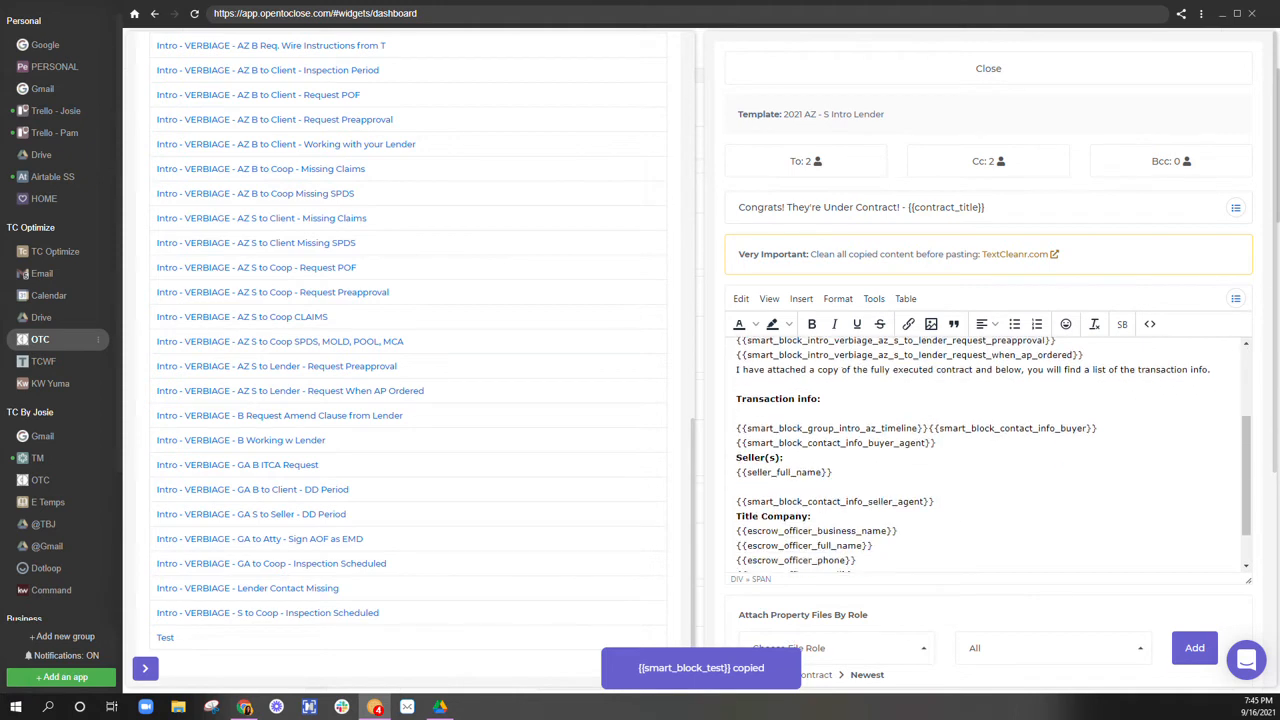
scroll(up, 3)
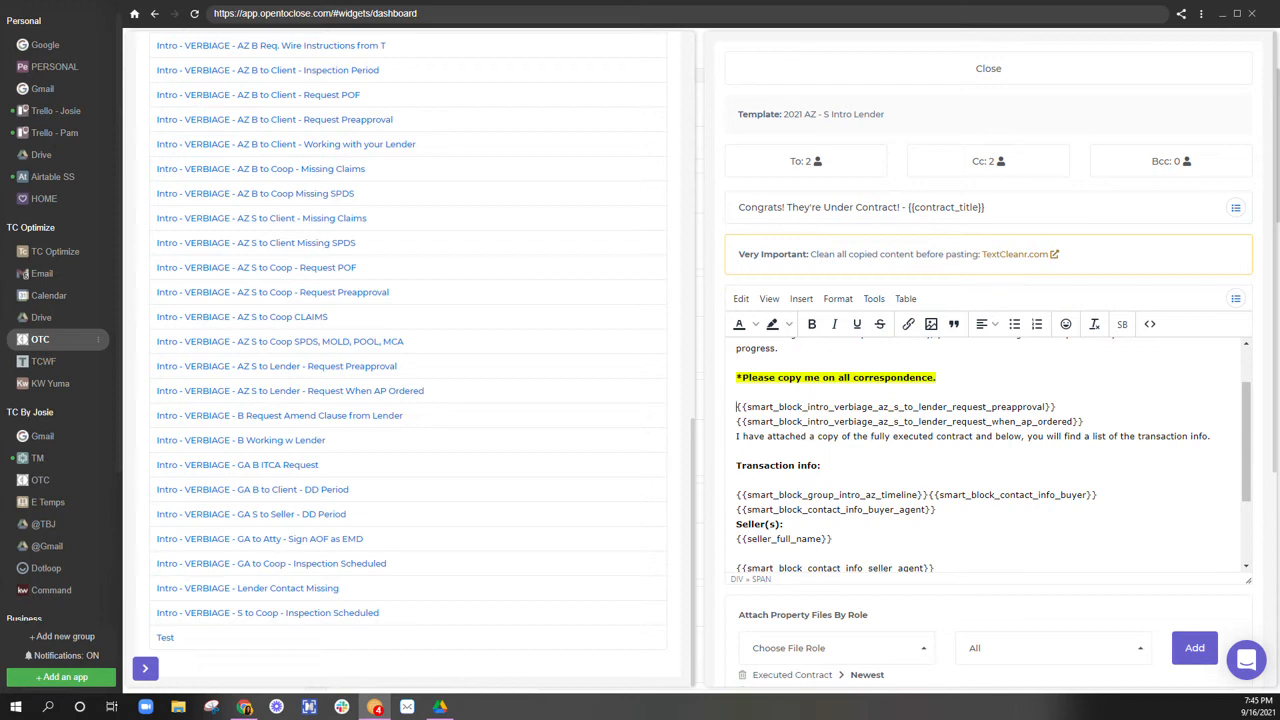
text({{smart_block_test}})
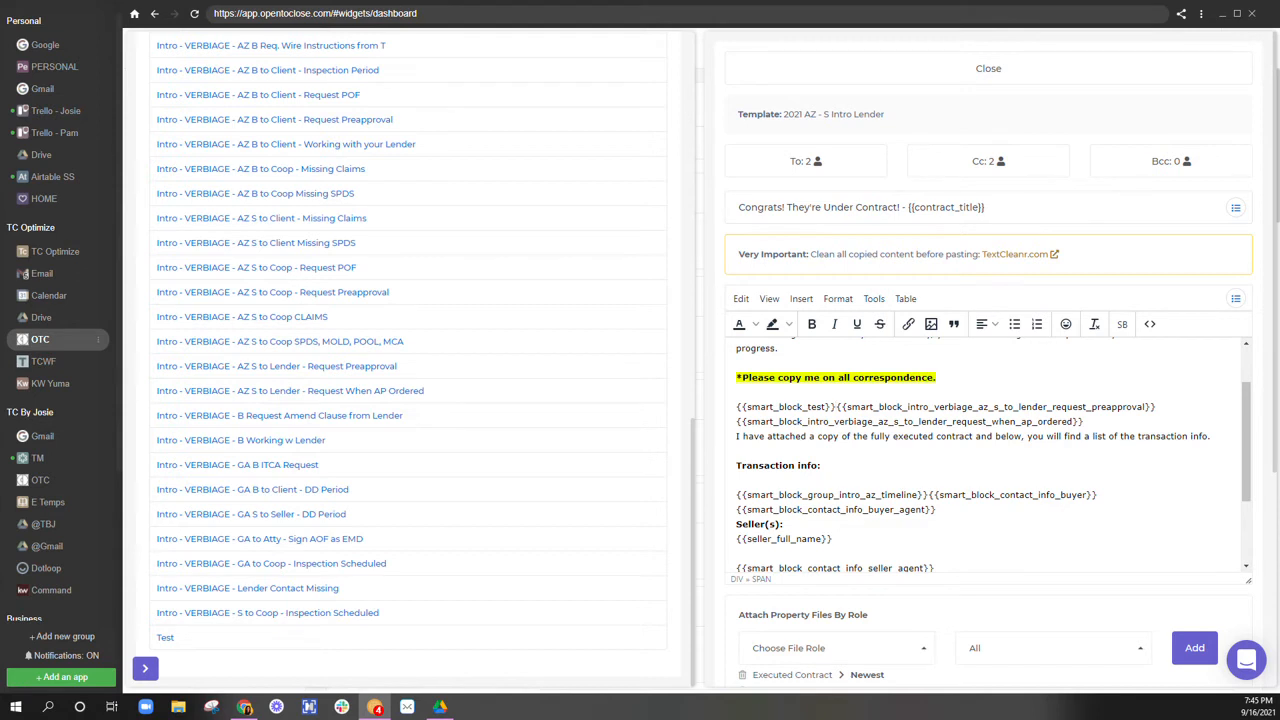
double_click(784, 406)
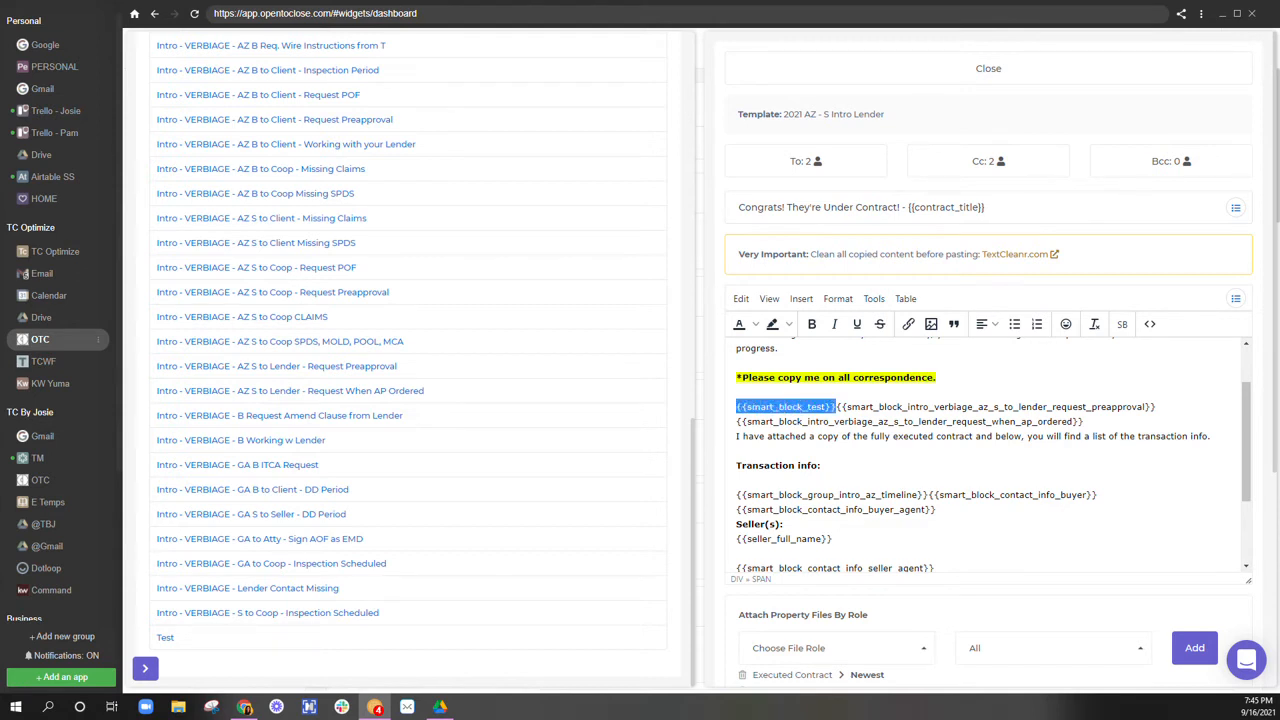
mouse_move(1122, 324)
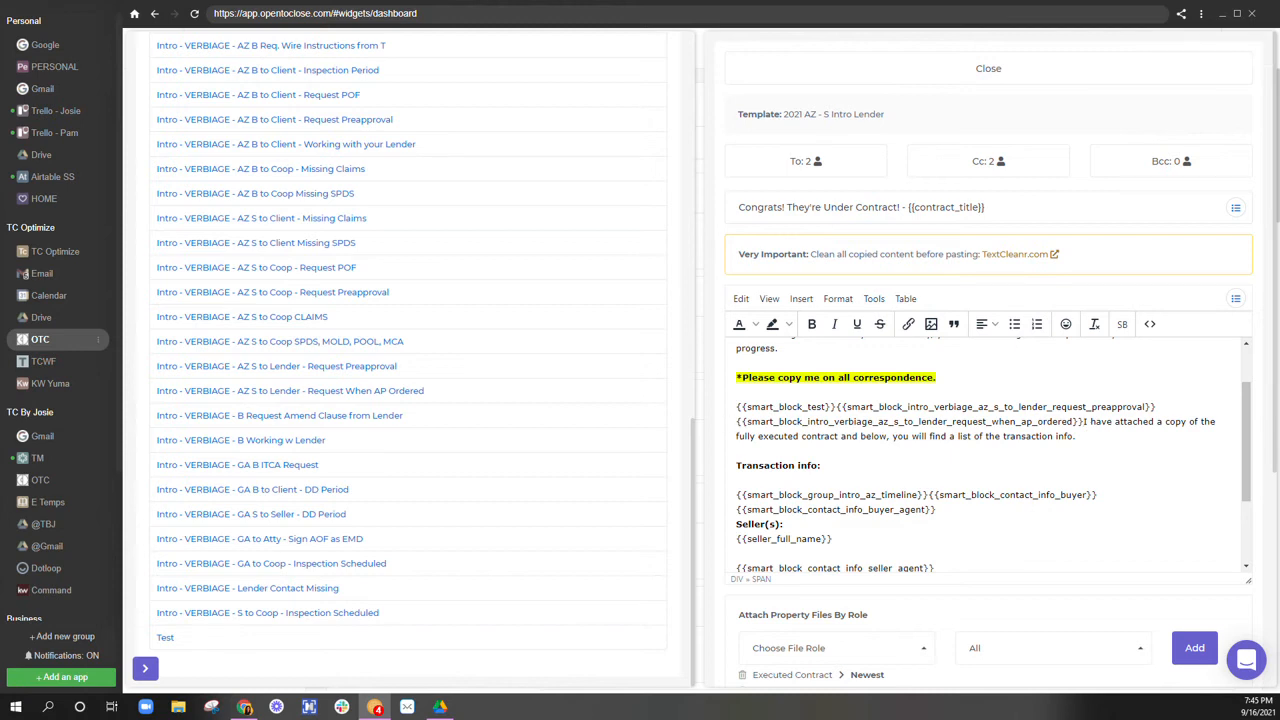
- Select {{smart_block_test}} in the body and view the Test smart block's contents
double_click(785, 406)
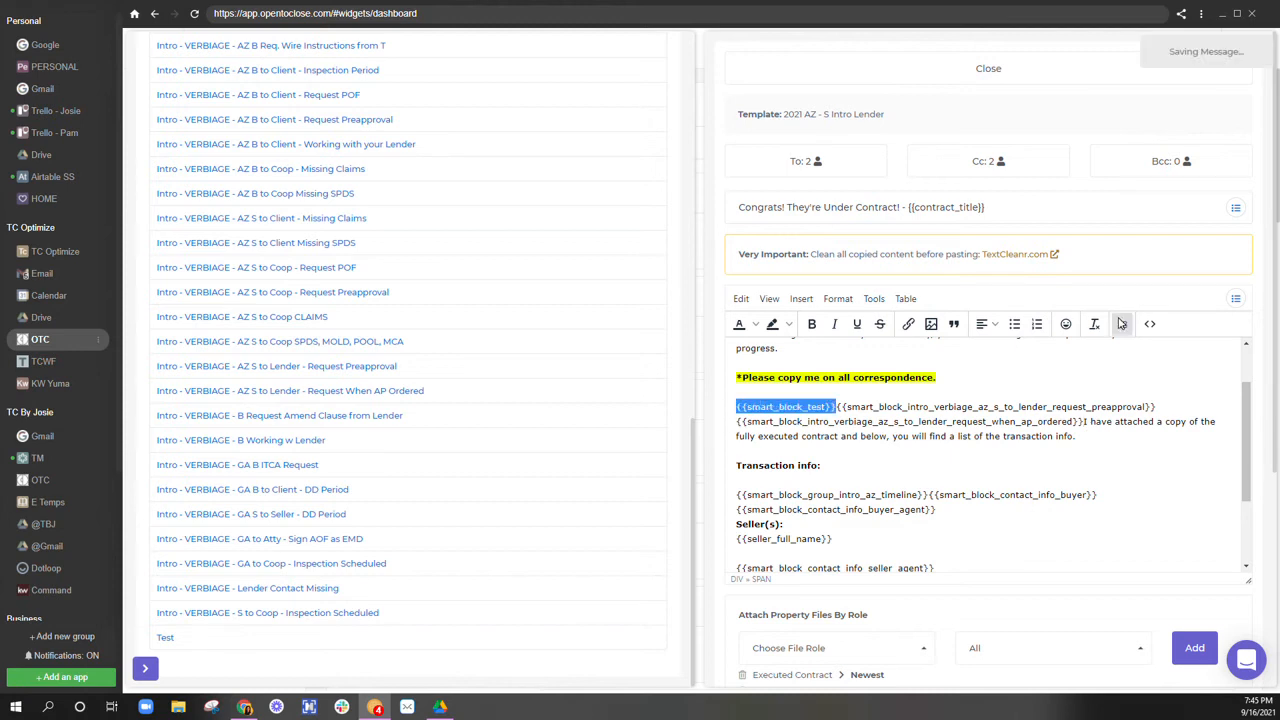
click(784, 406)
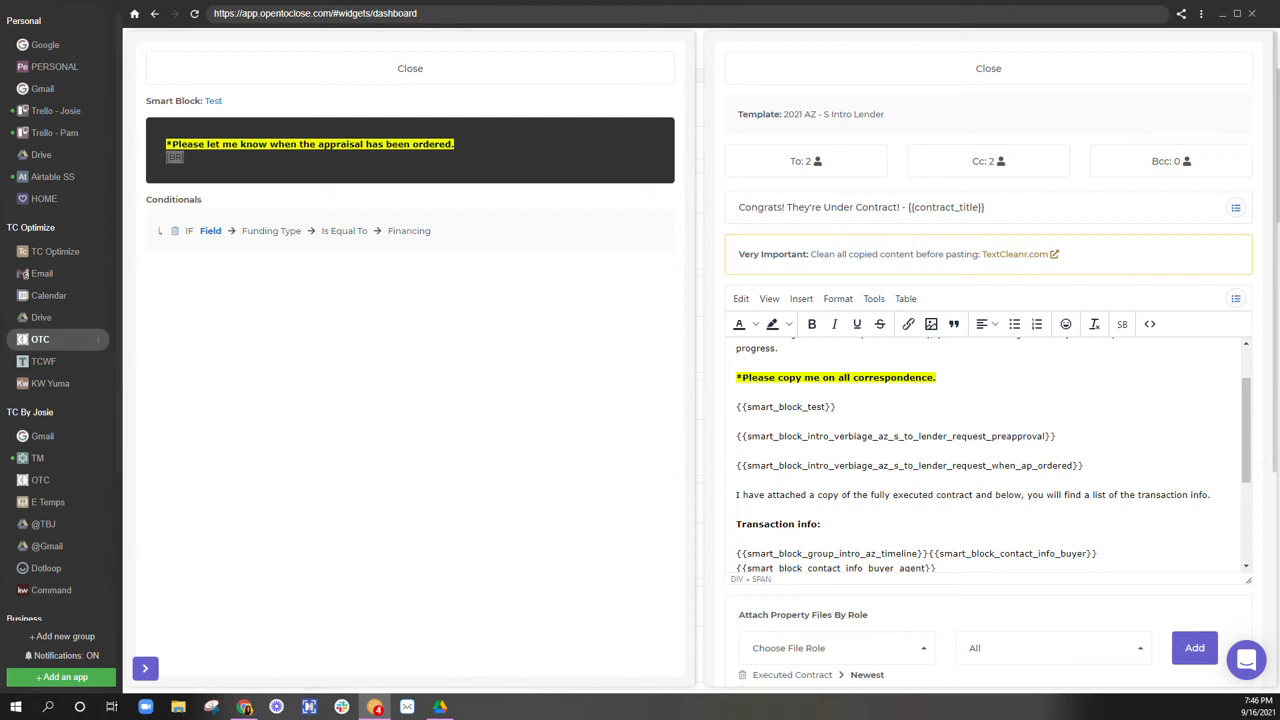
- Move {{smart_block_test}} to join the preapproval code with no space or line break
click(737, 481)
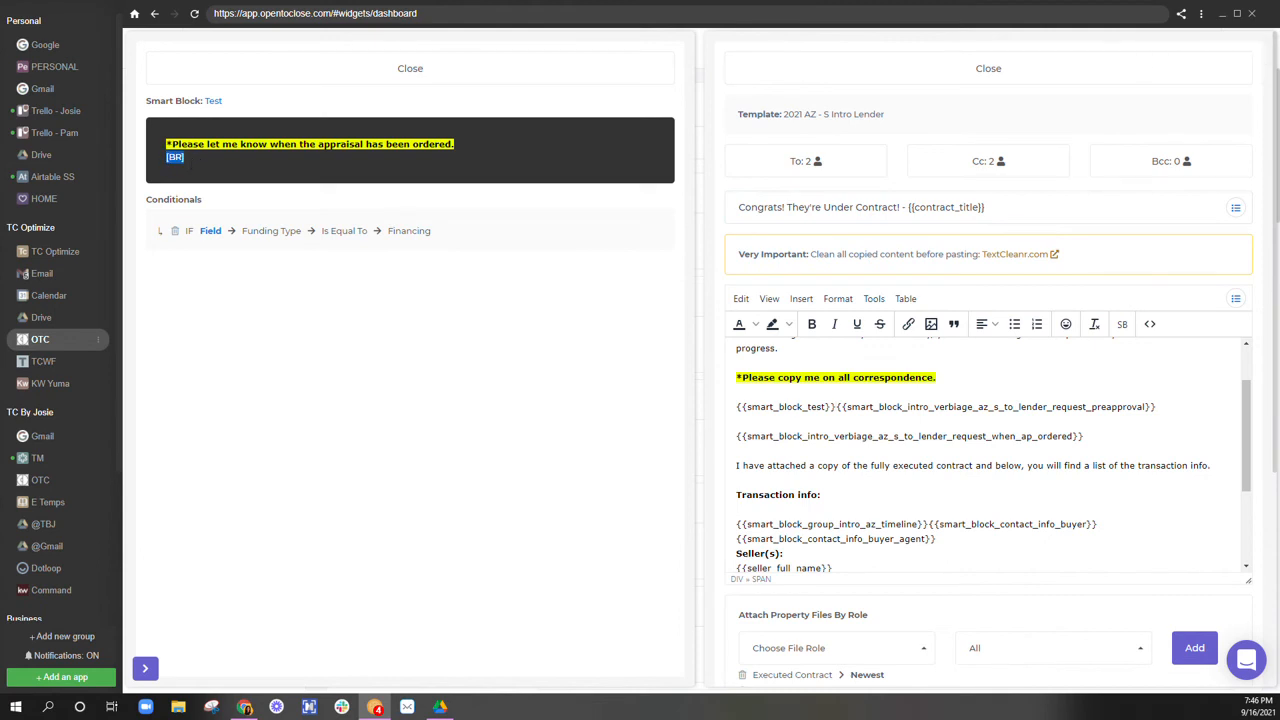
mouse_move(251, 209)
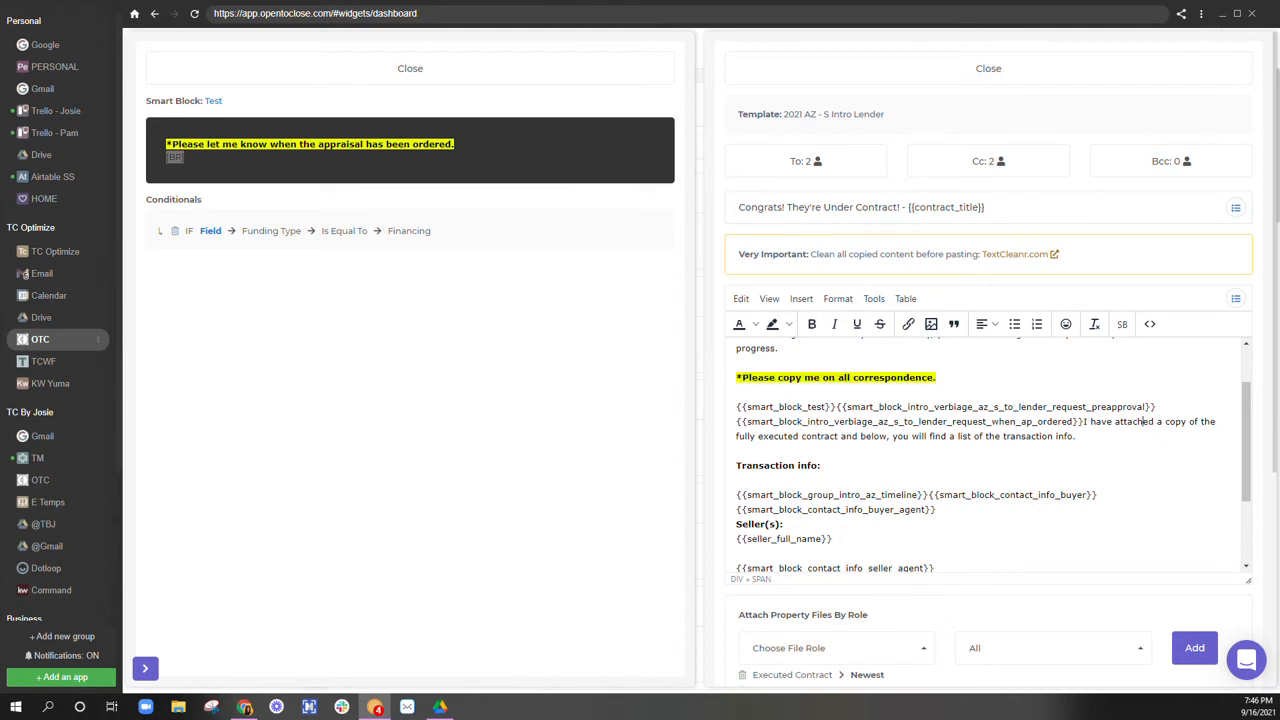
drag(1085, 421, 1075, 435)
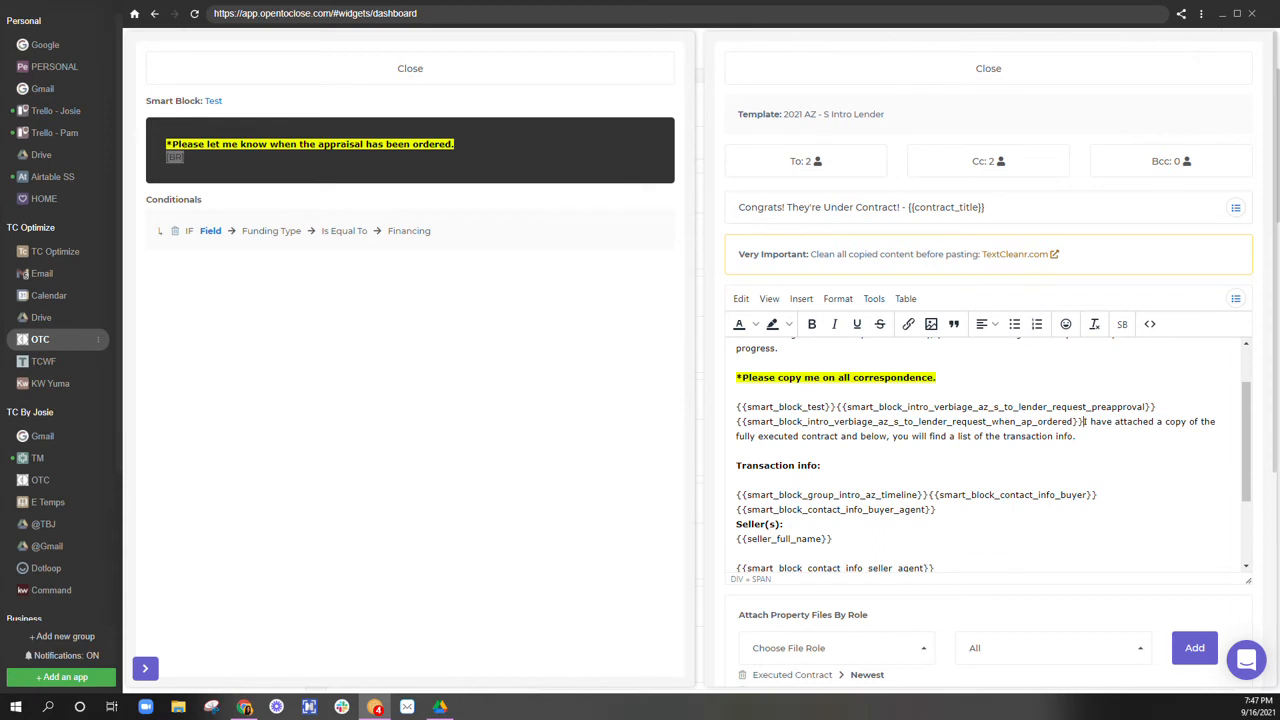
drag(737, 406, 1085, 421)
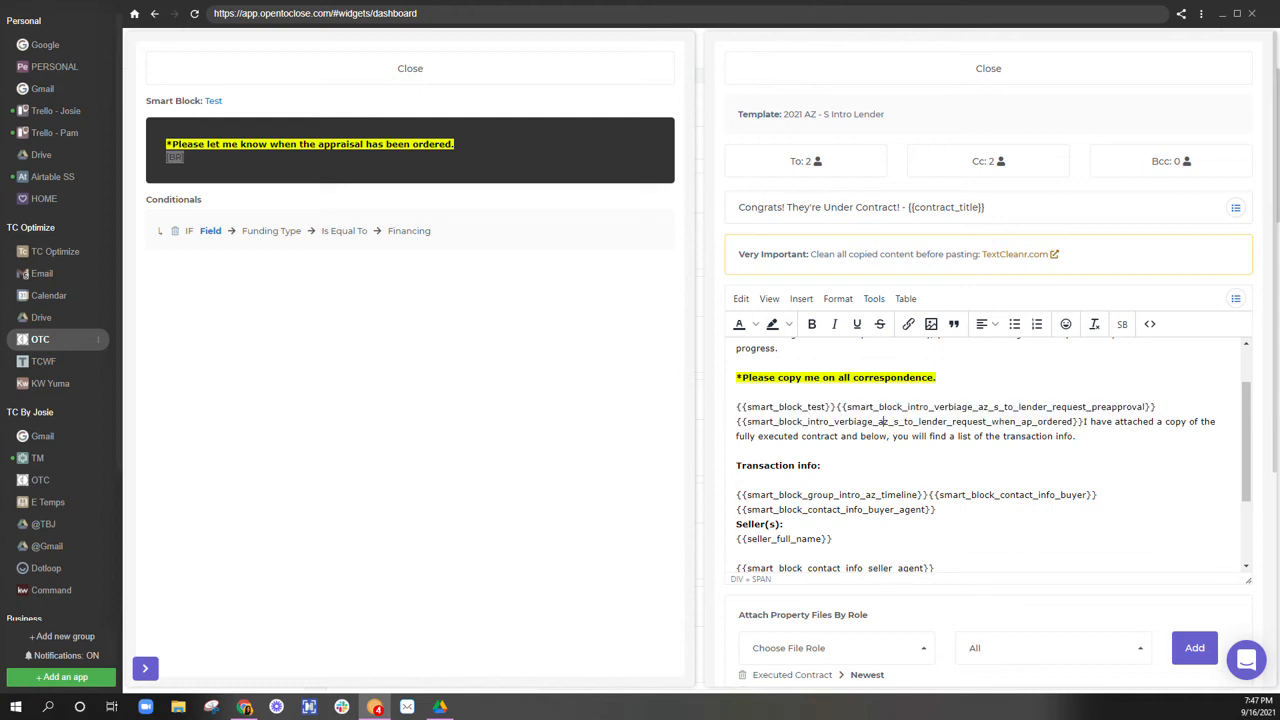
- Delete {{smart_block_test}} from the Intro Lender body and review the remaining content
double_click(785, 407)
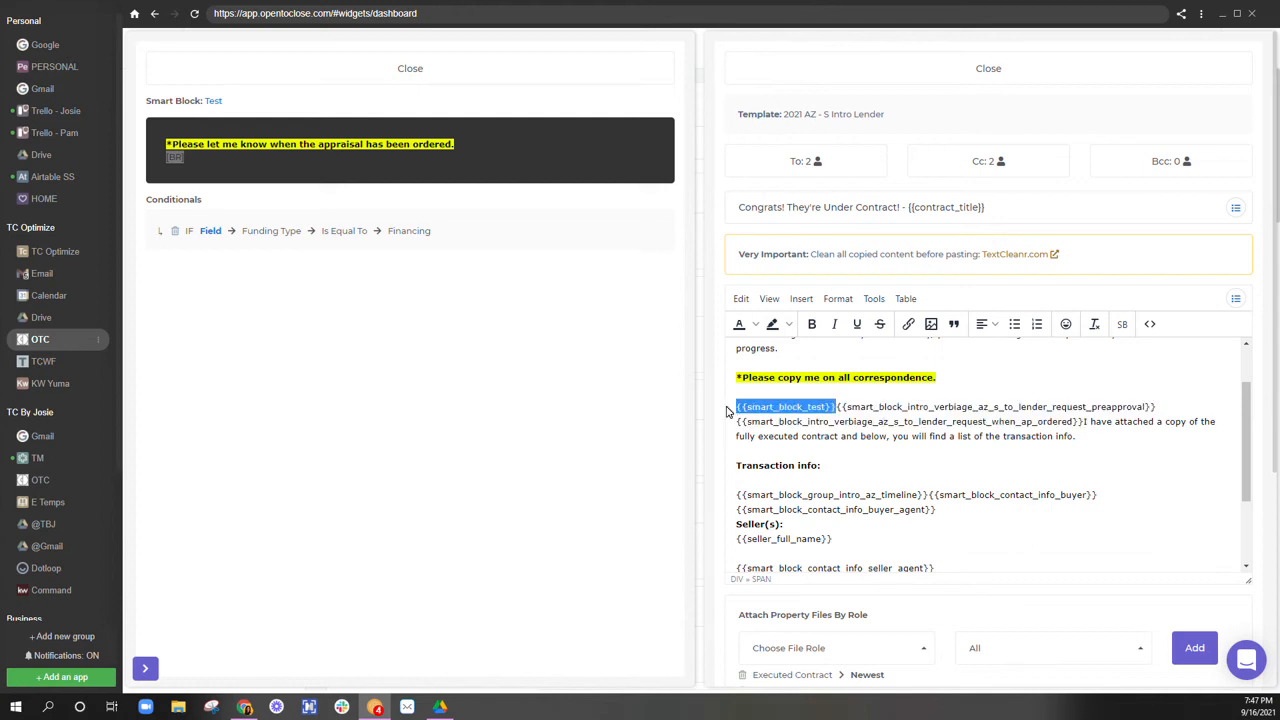
key(Delete)
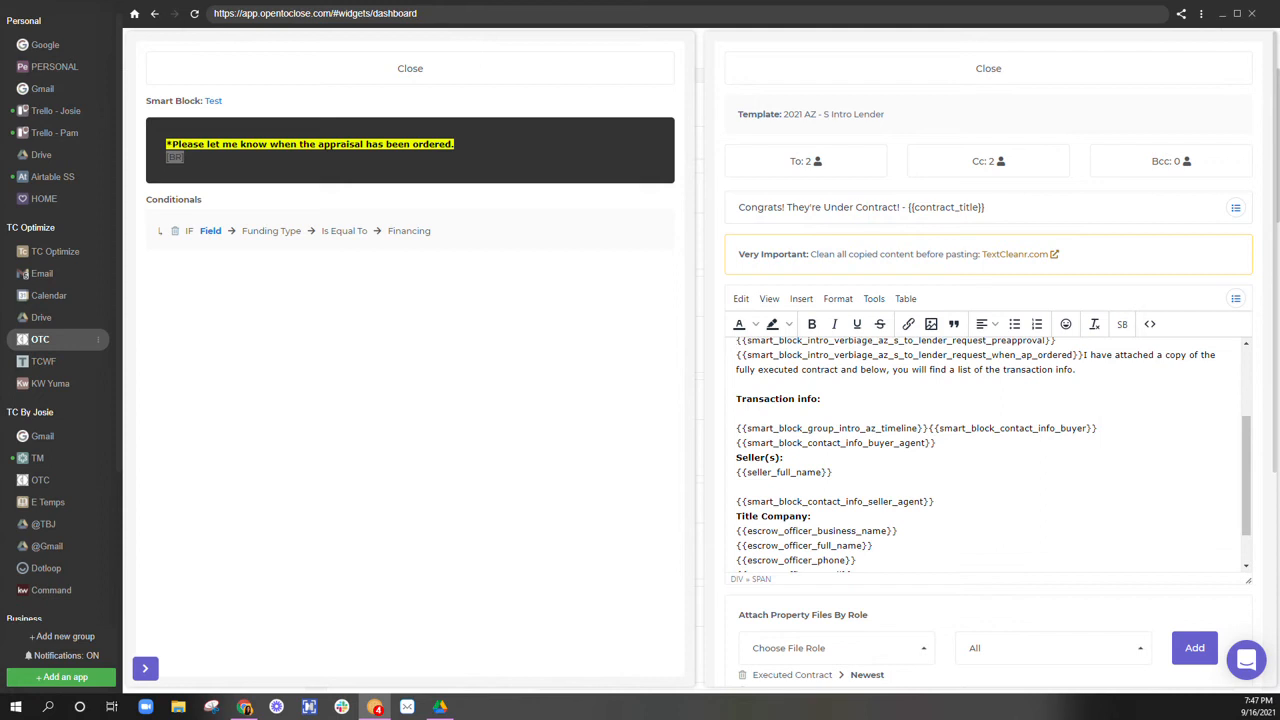
scroll(down, 3)
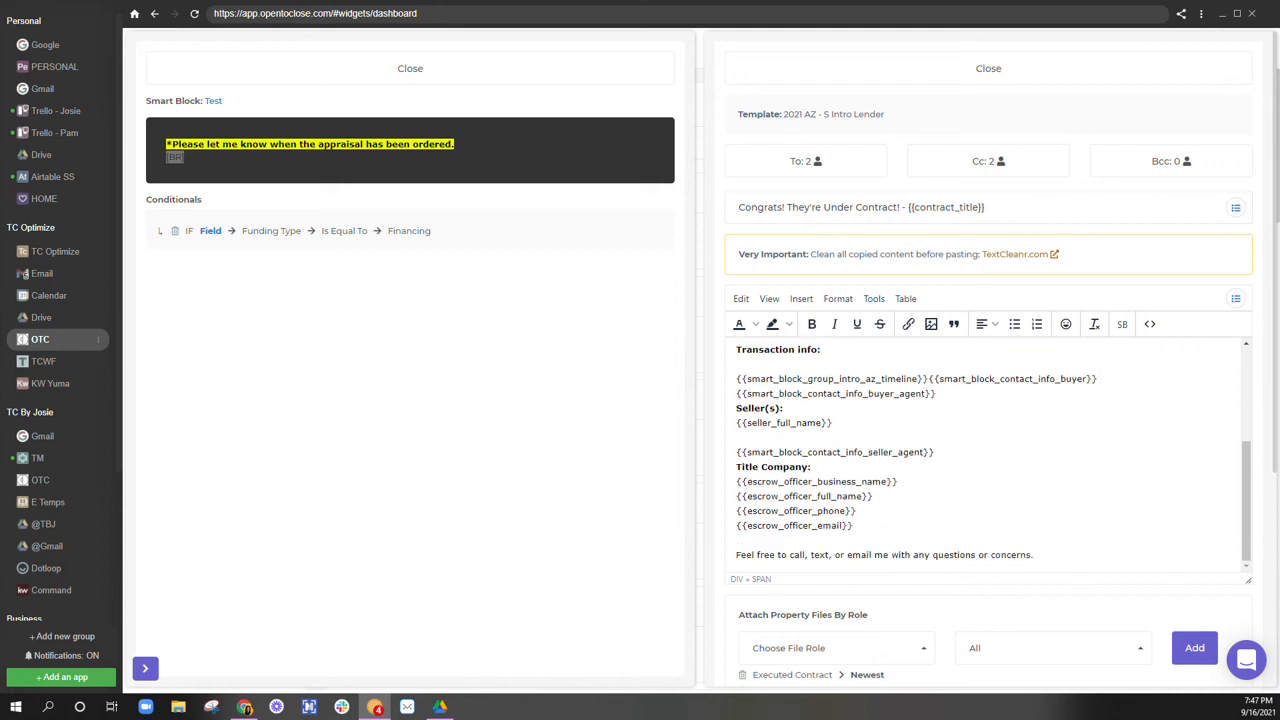
scroll(up, 3)
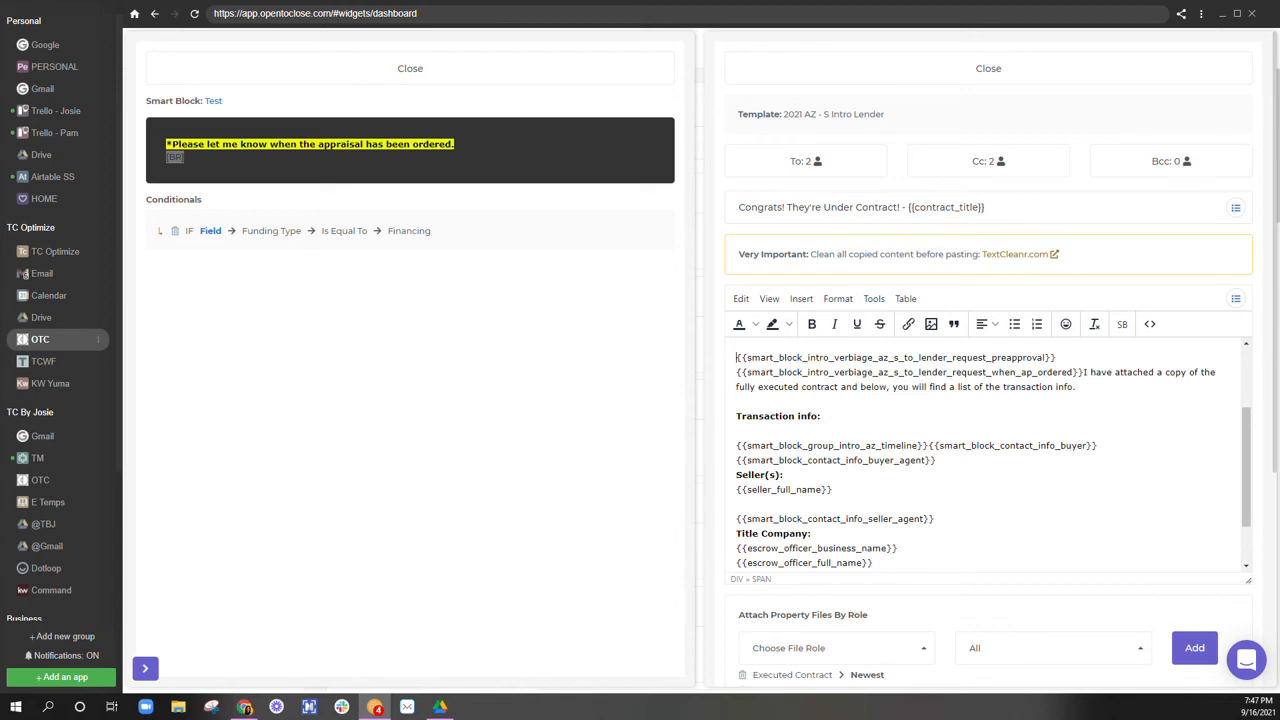
click(737, 357)
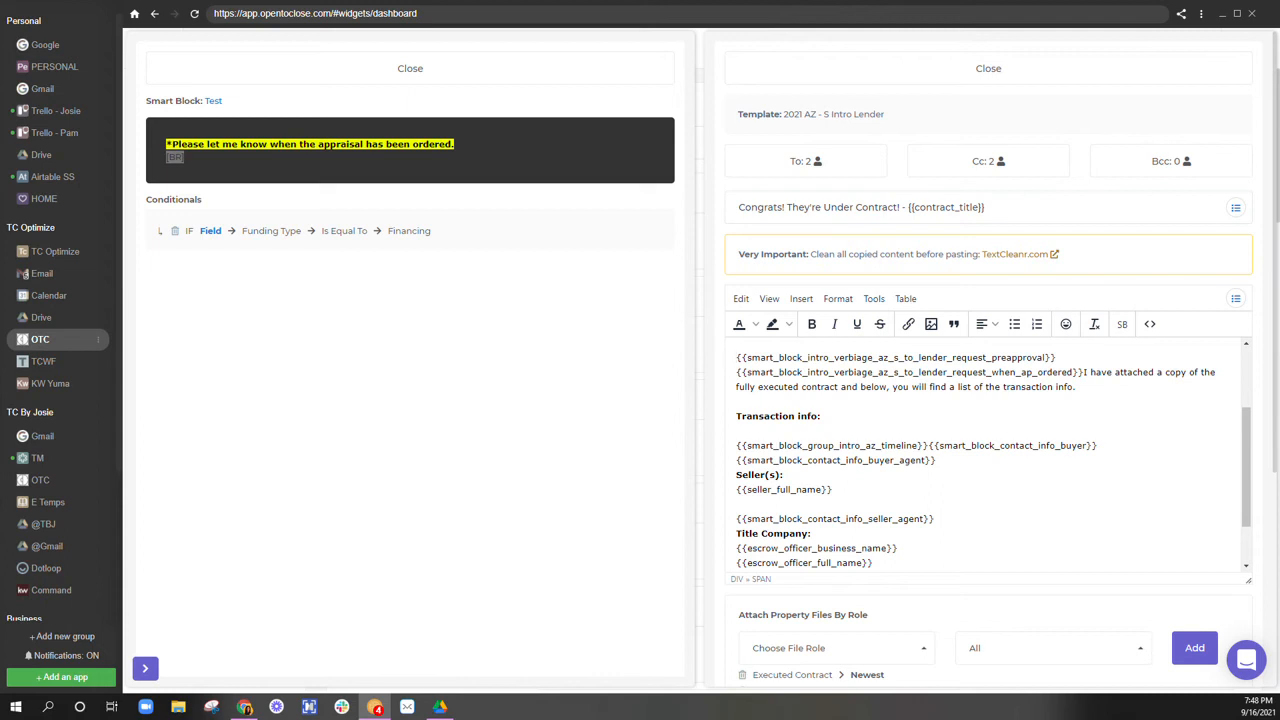
click(738, 357)
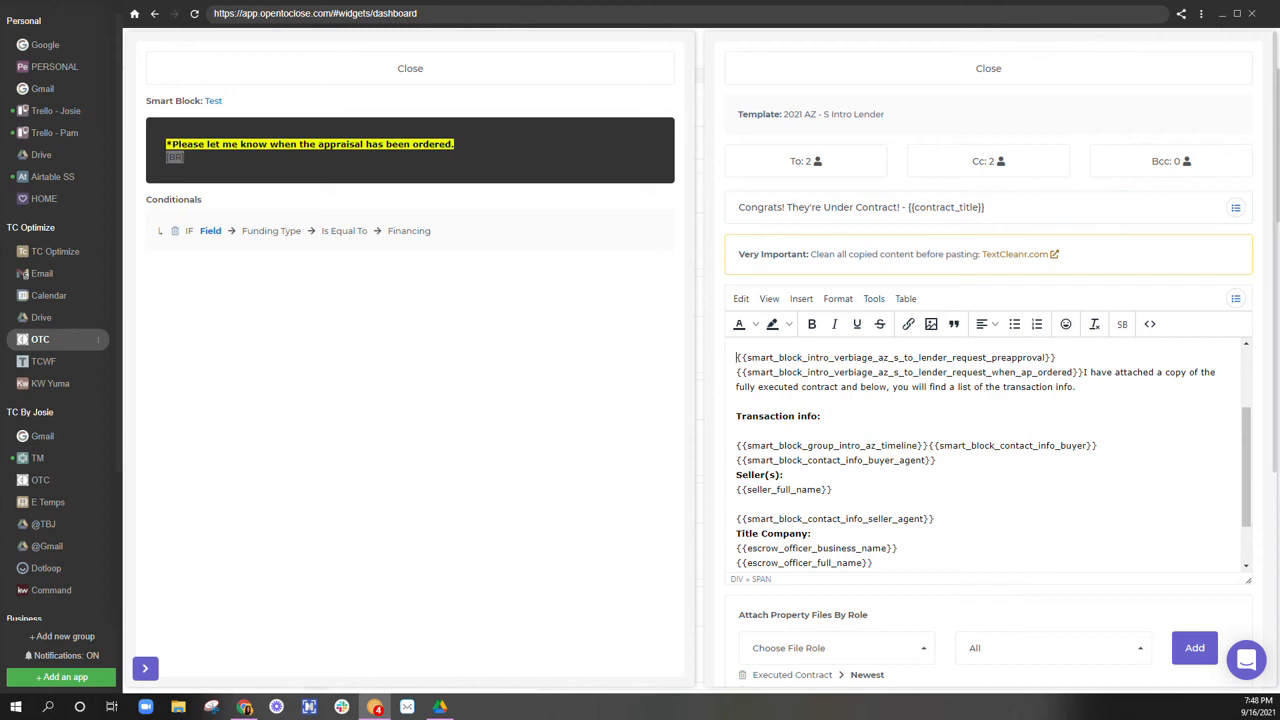
mouse_move(671, 96)
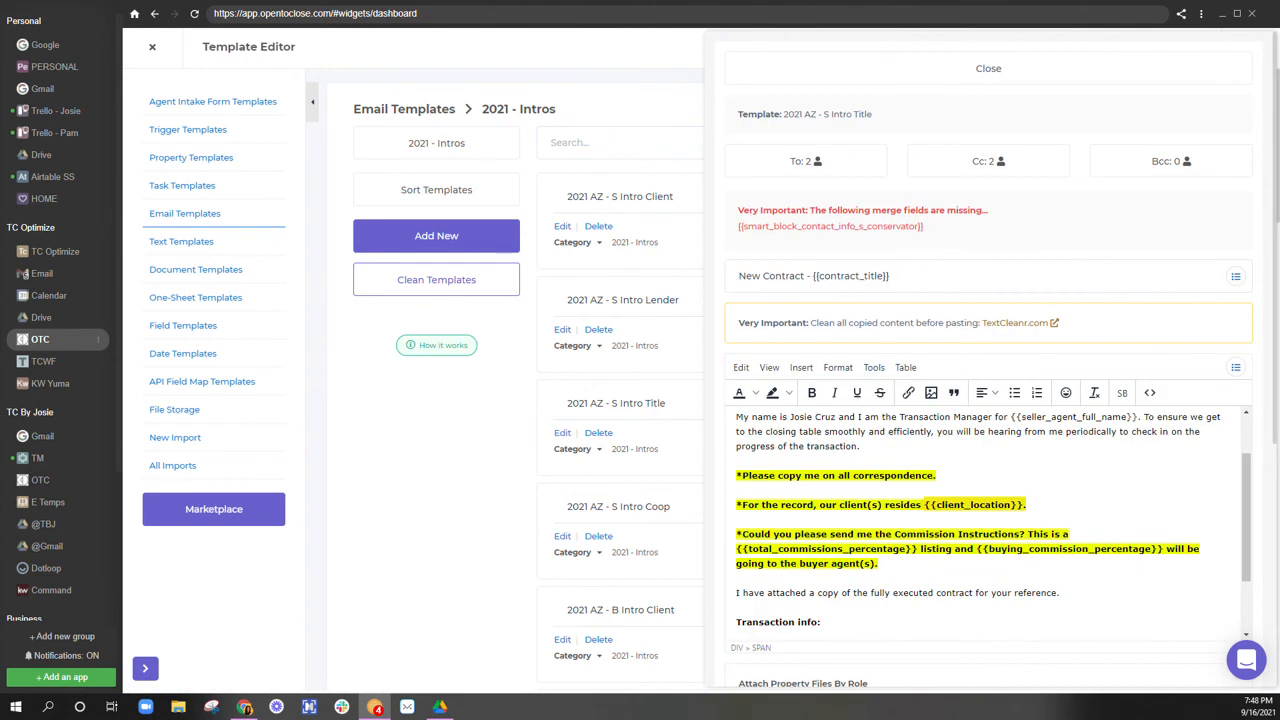
- Open the 2021 AZ - B Intro Client template and its inspection_period smart block details
scroll(down, 3)
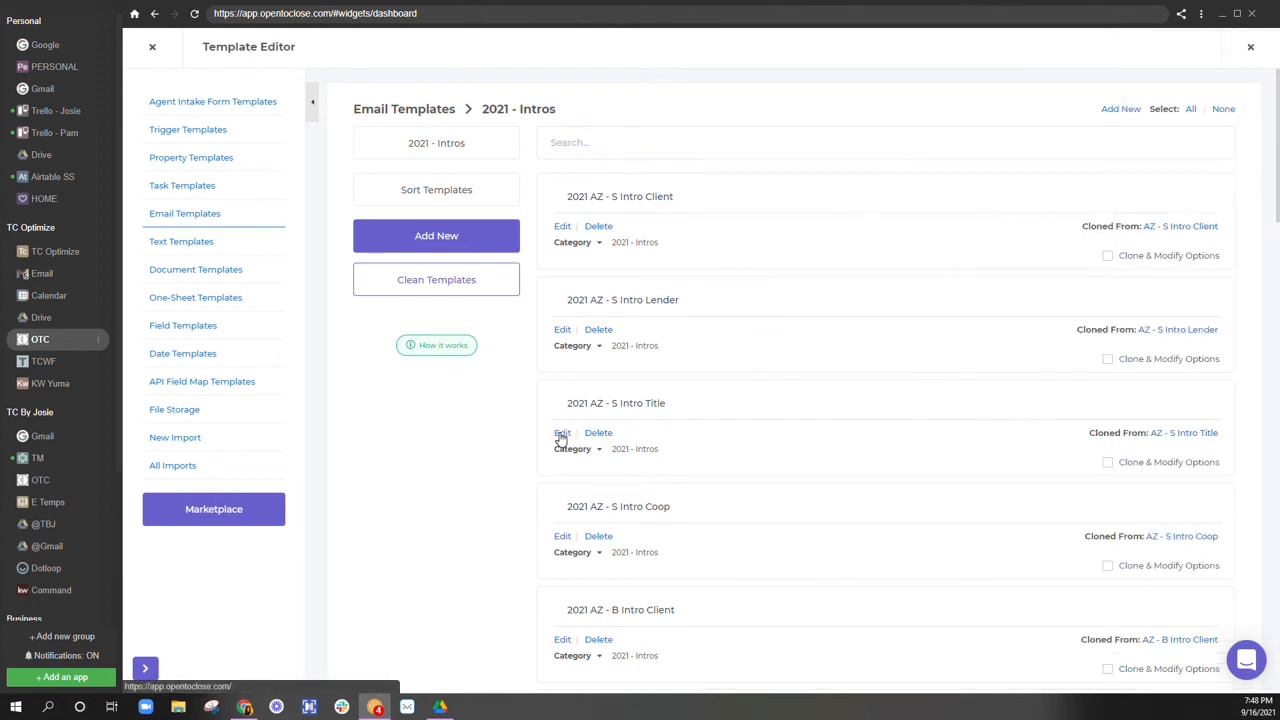
click(562, 432)
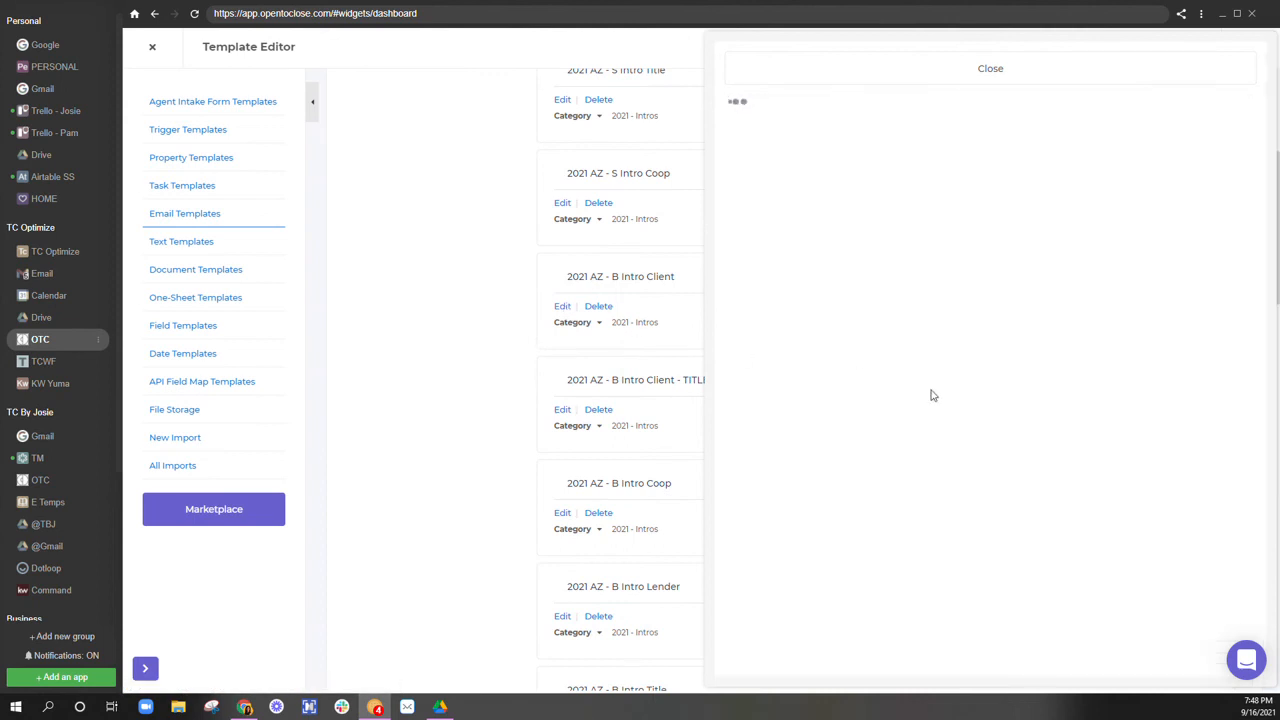
click(562, 306)
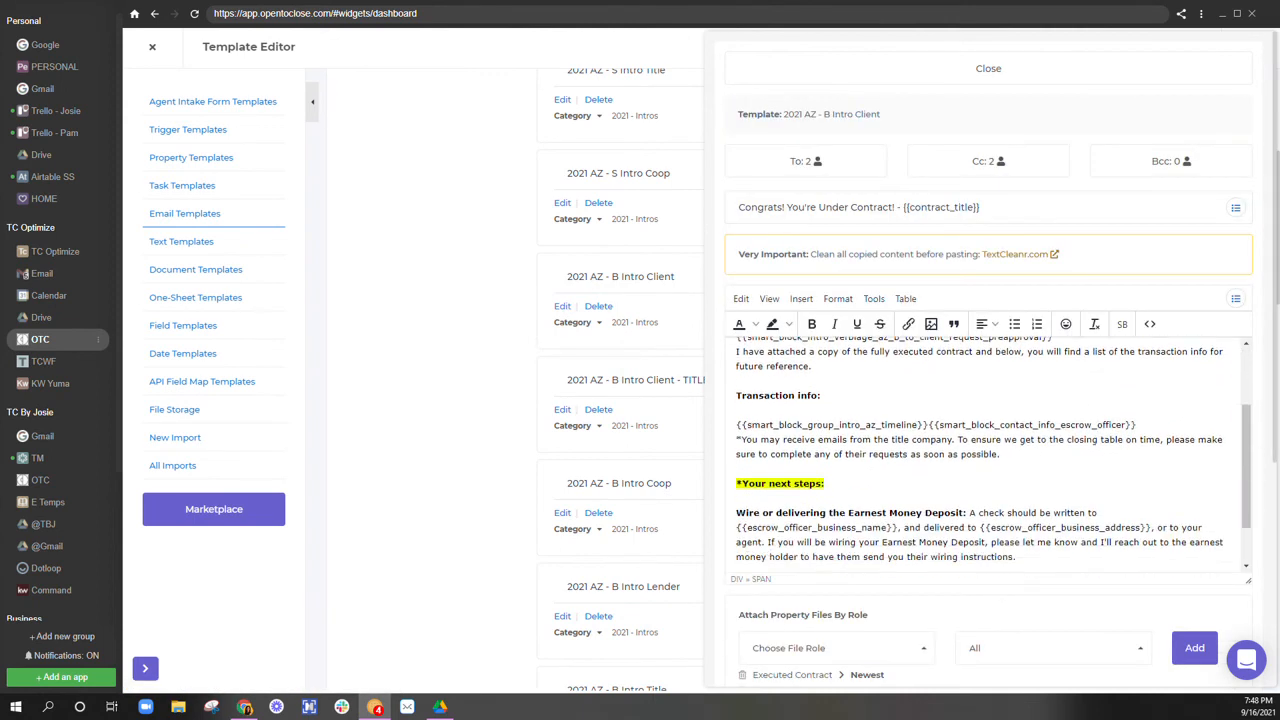
scroll(up, 3)
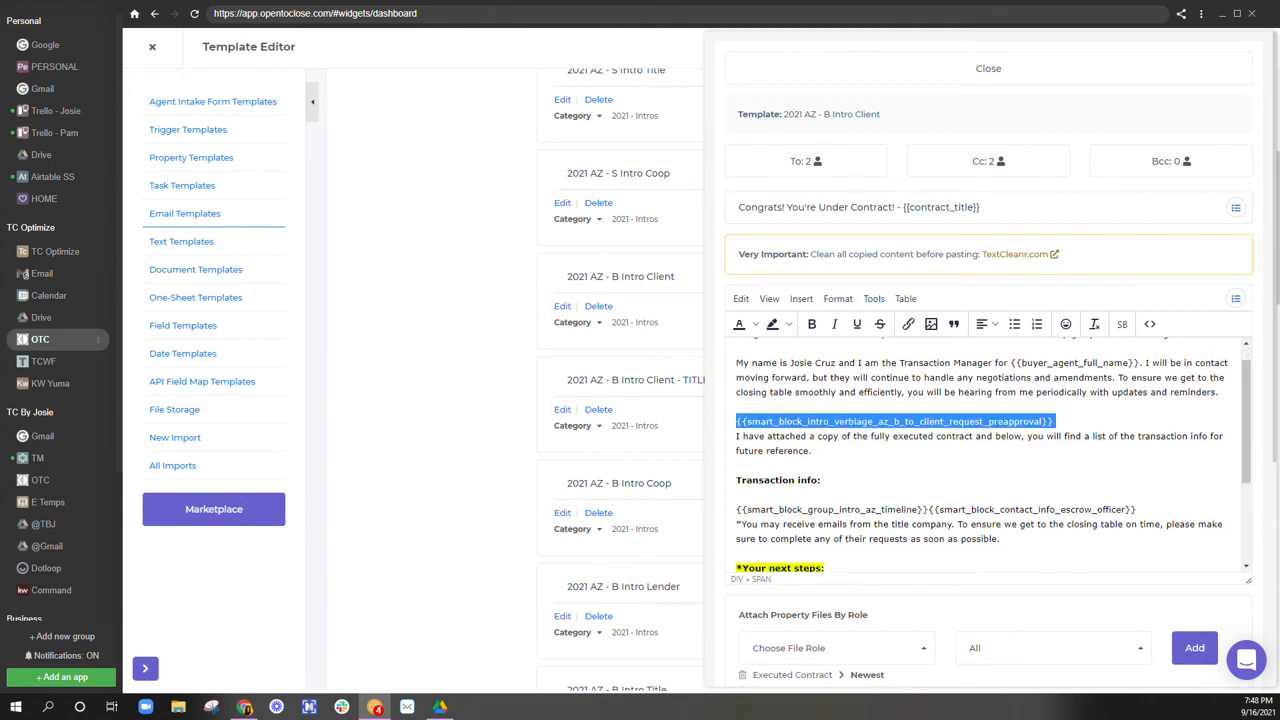
scroll(down, 3)
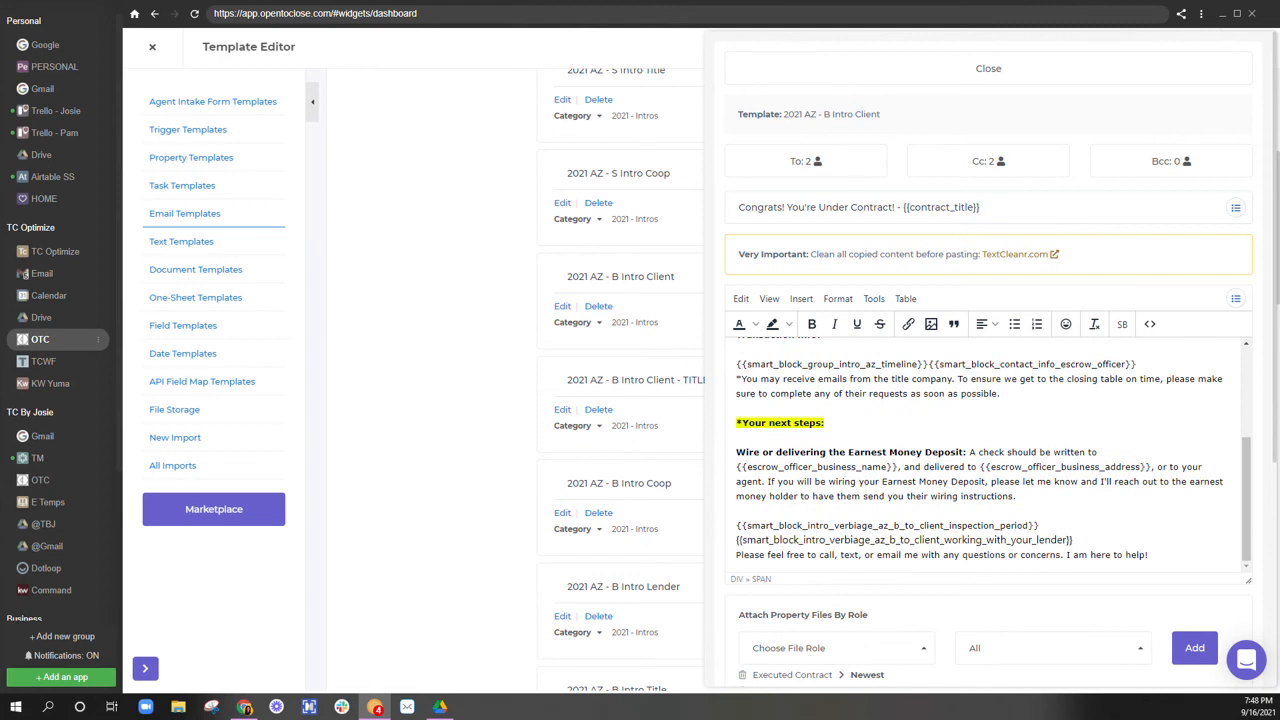
double_click(888, 524)
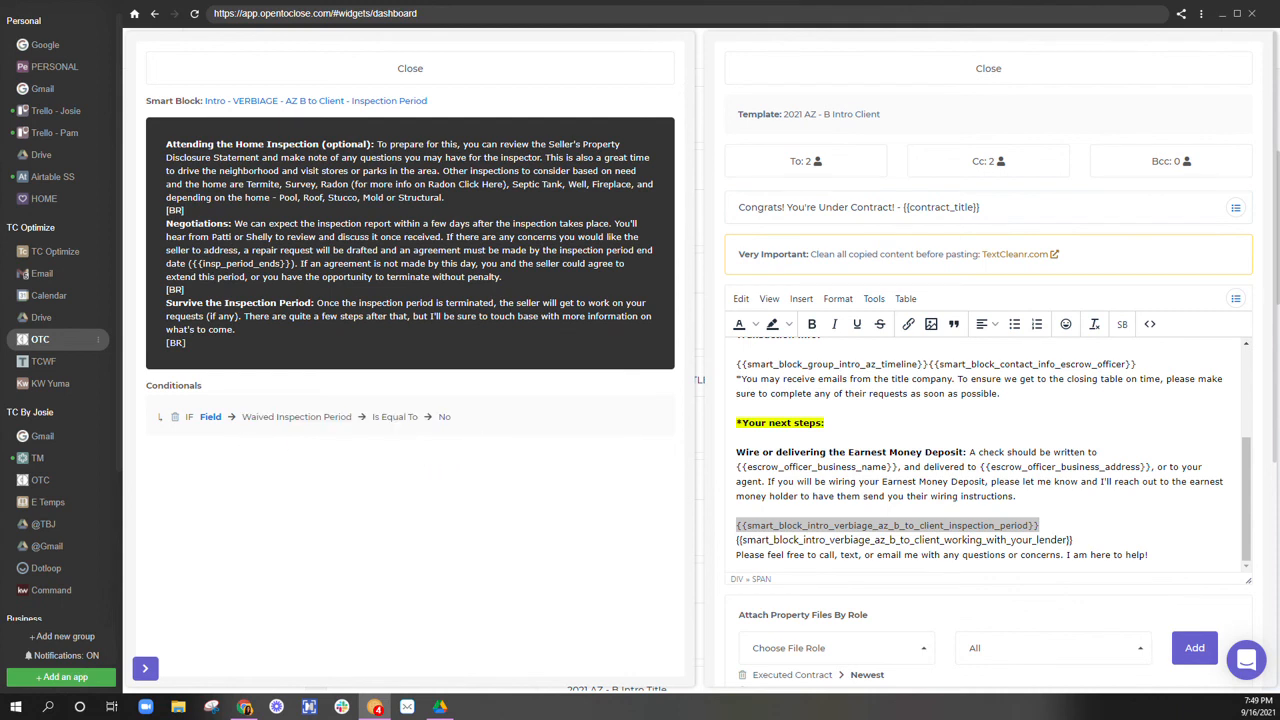
mouse_move(389, 453)
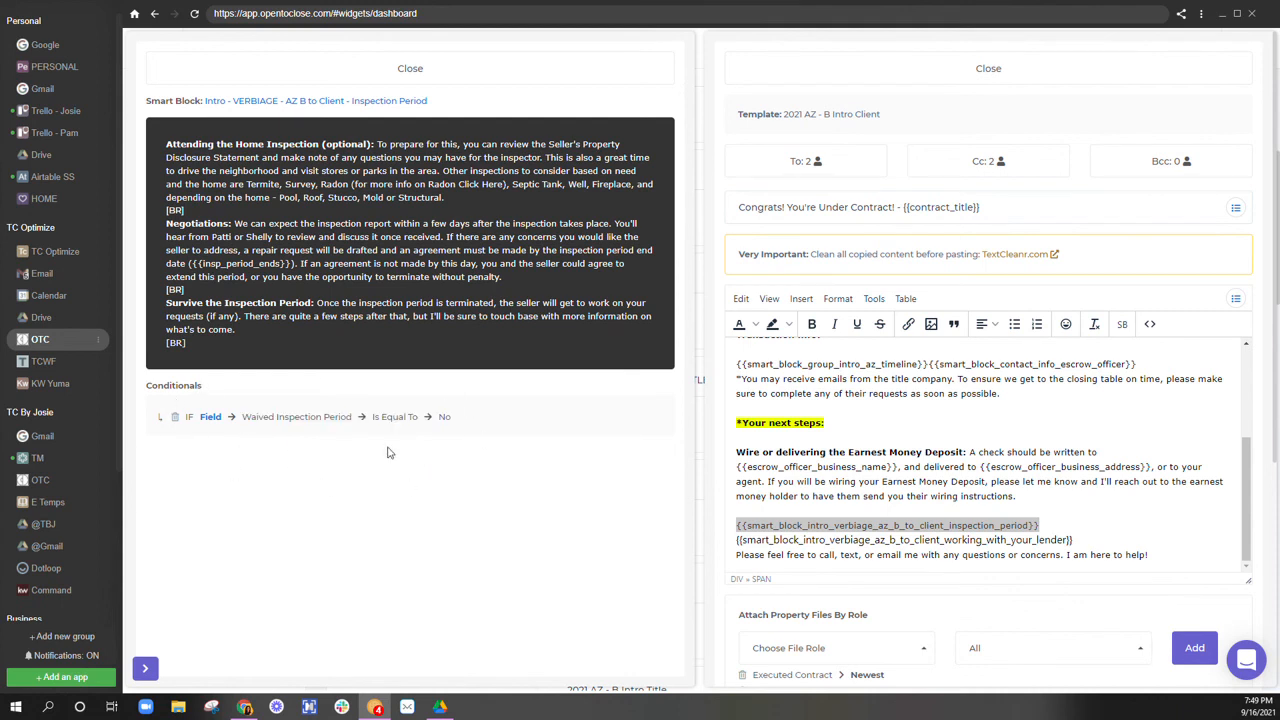
mouse_move(320, 341)
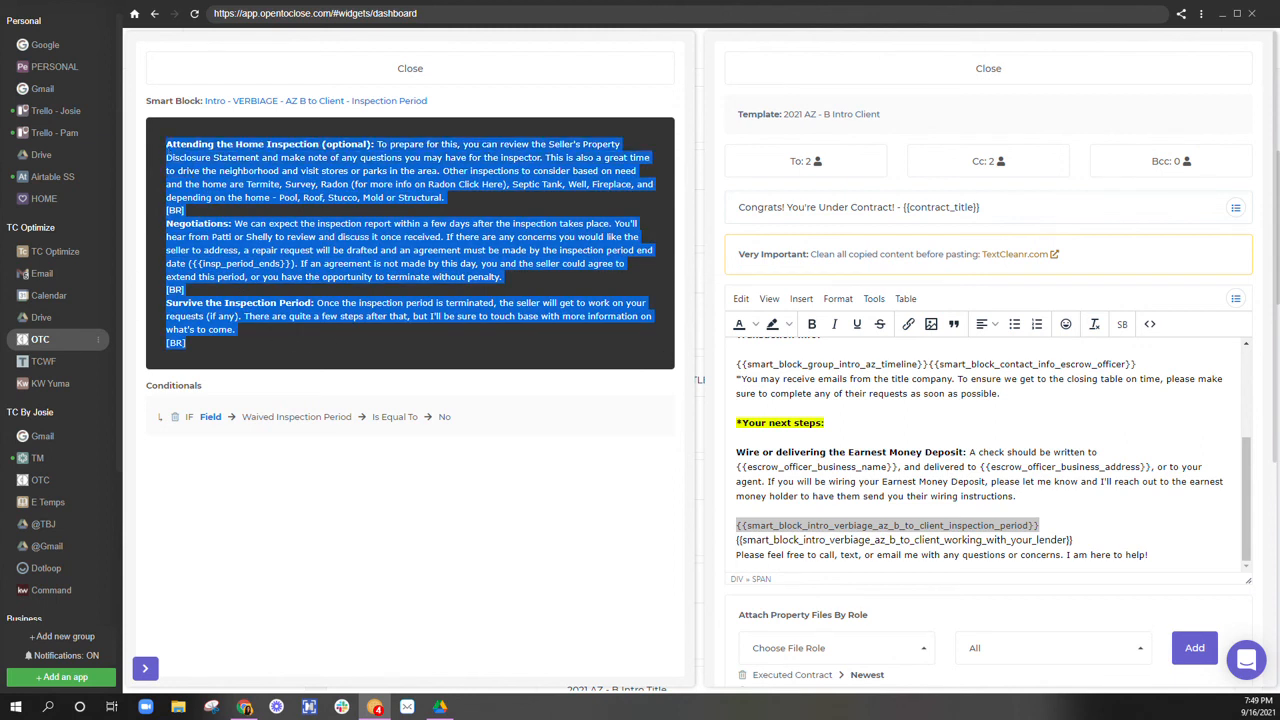
click(330, 388)
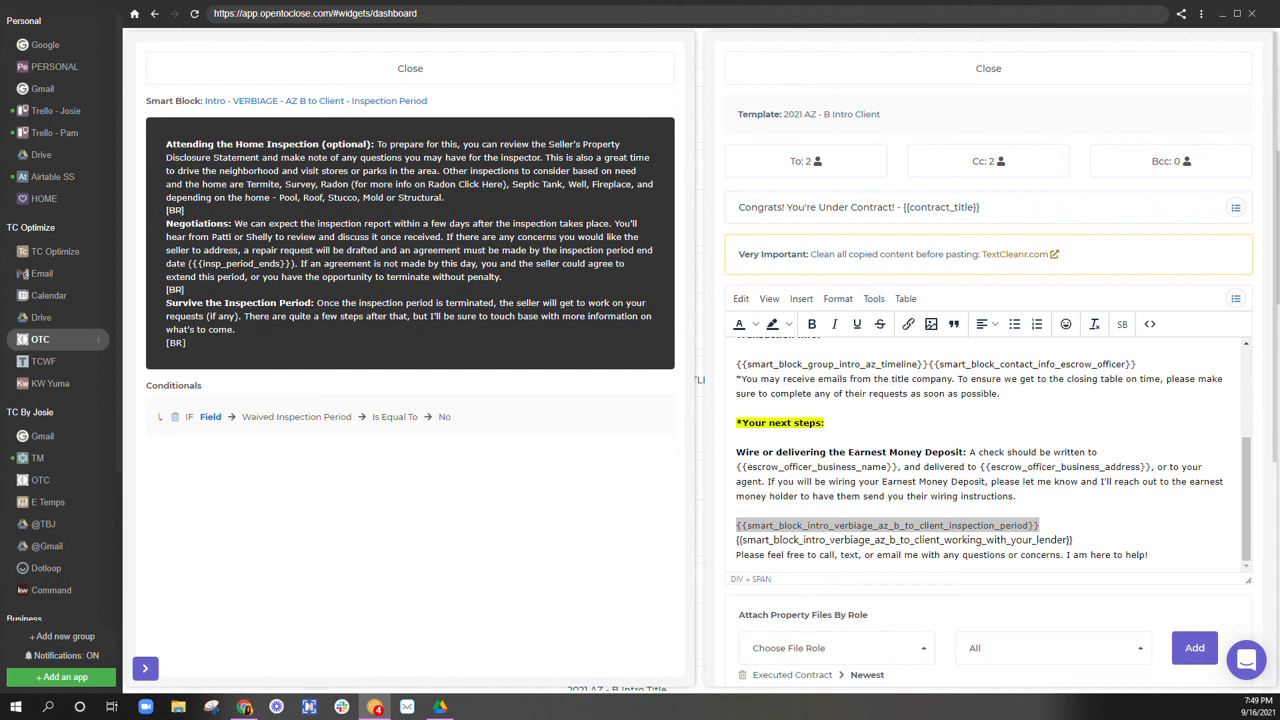
drag(165, 144, 325, 157)
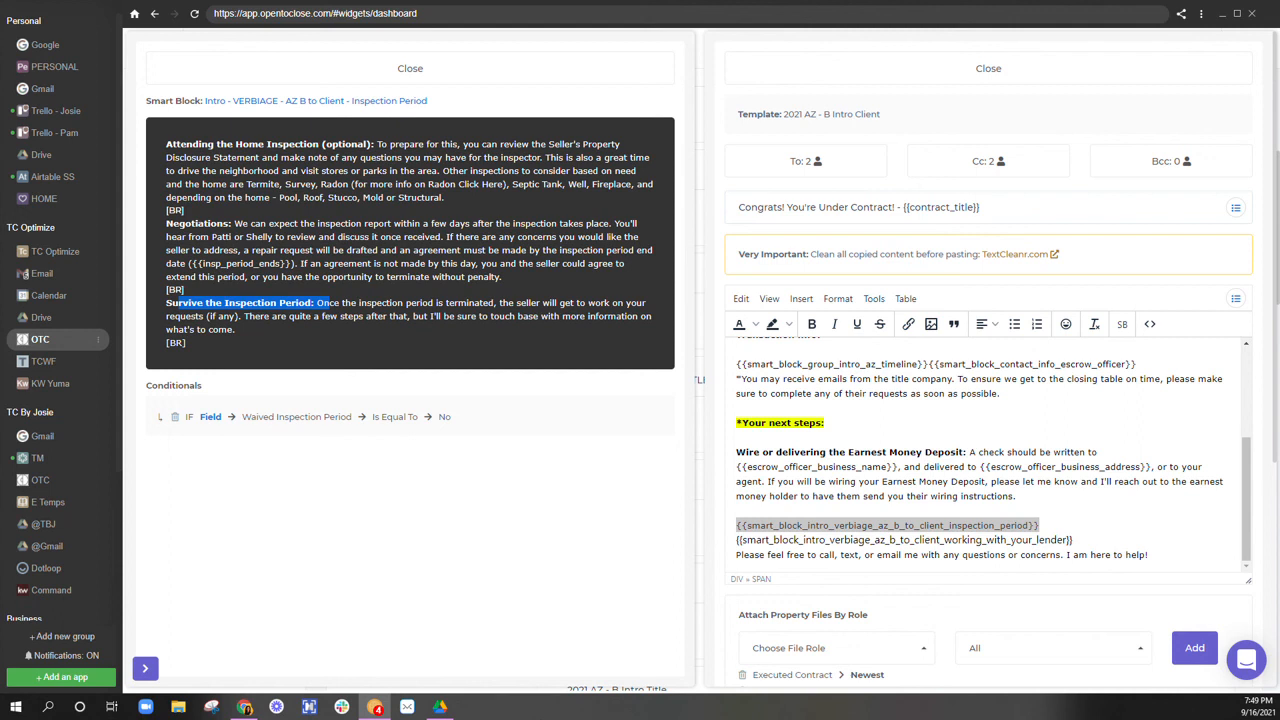
mouse_move(1194, 601)
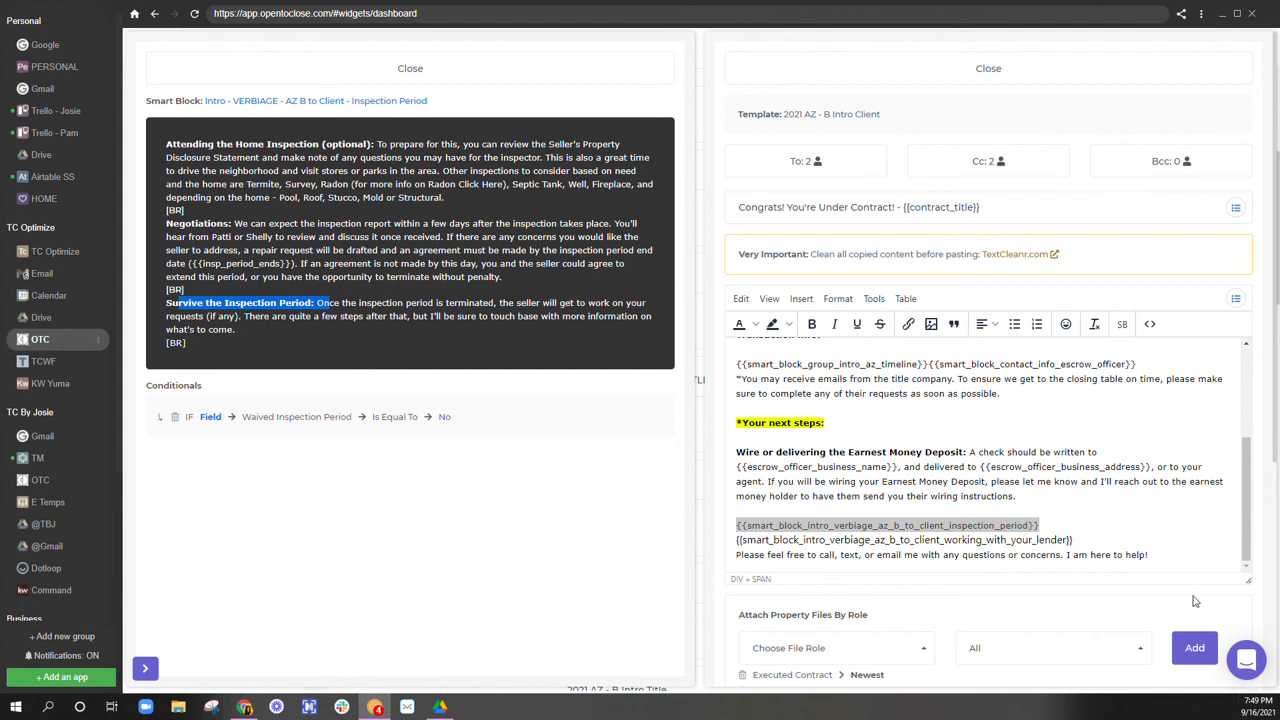
double_click(888, 525)
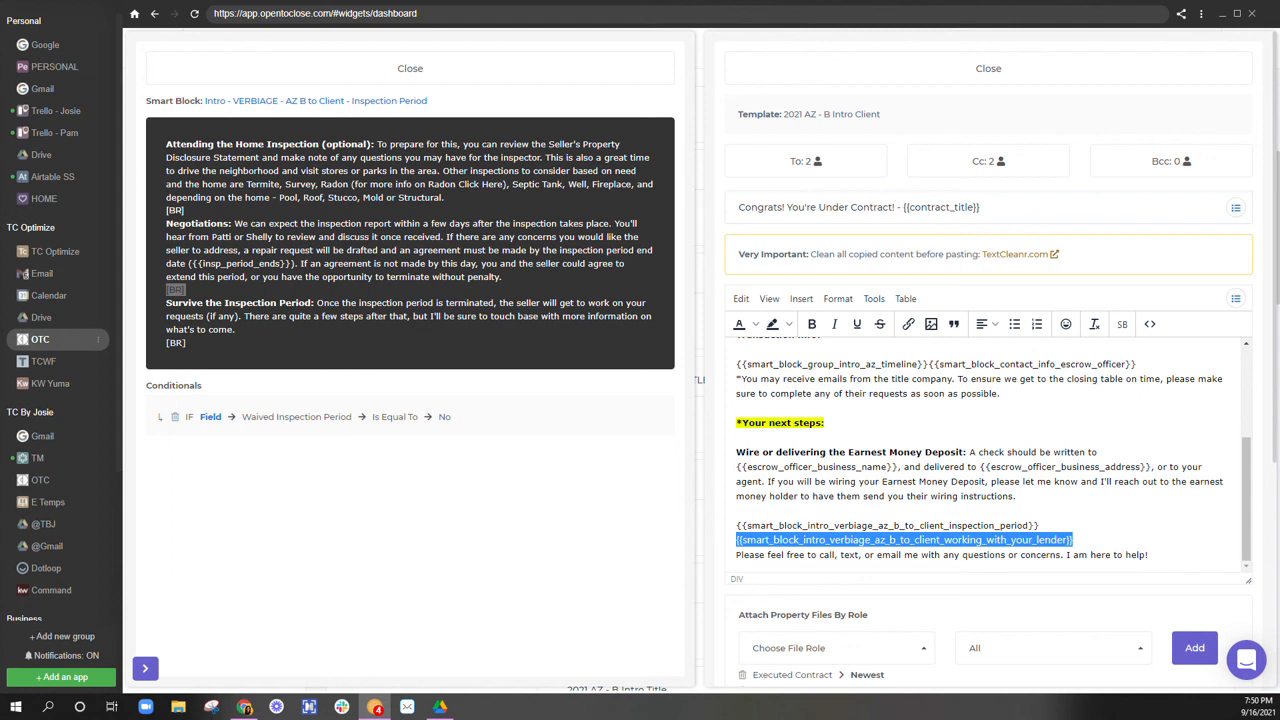
mouse_move(96, 305)
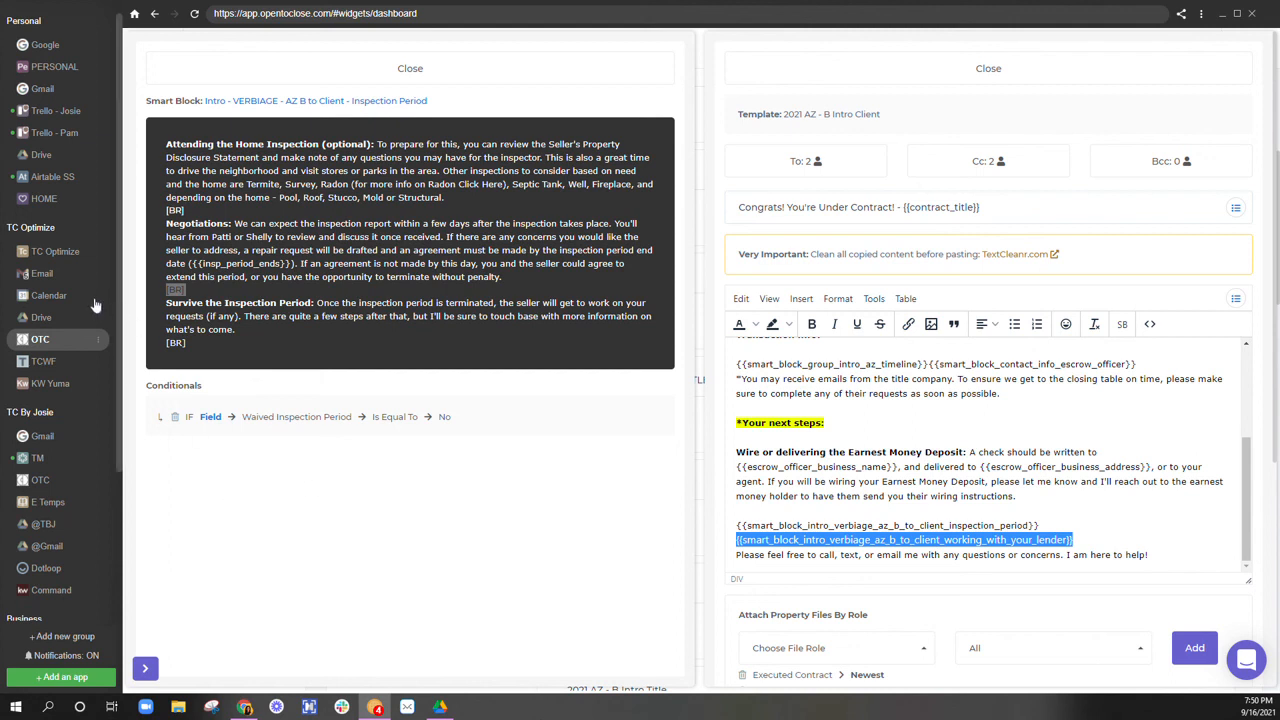